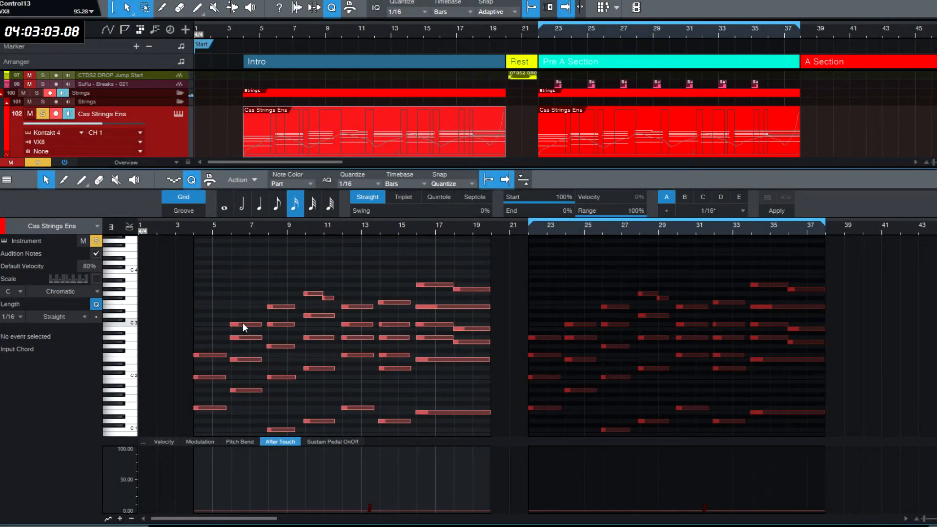
Step: Move intro string notes around bars 7–9 to new pitches with the Arrow tool
click(245, 338)
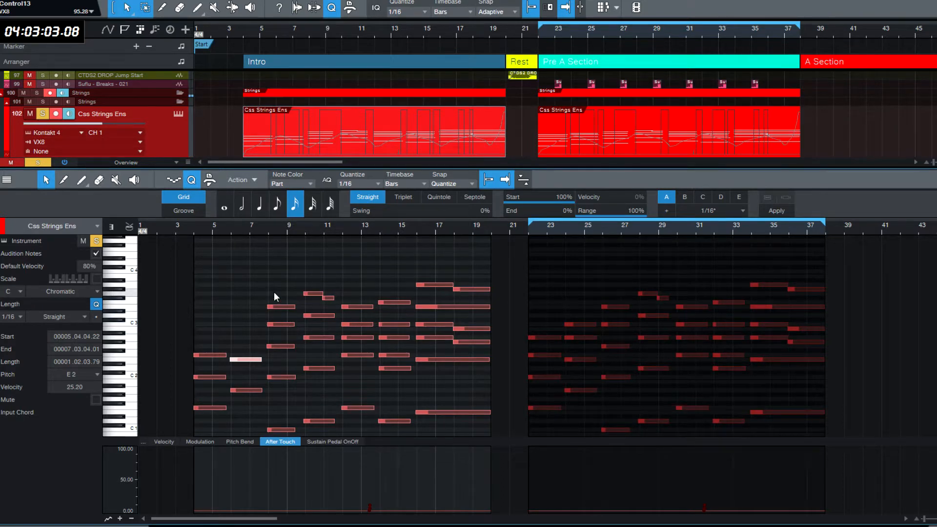
click(281, 323)
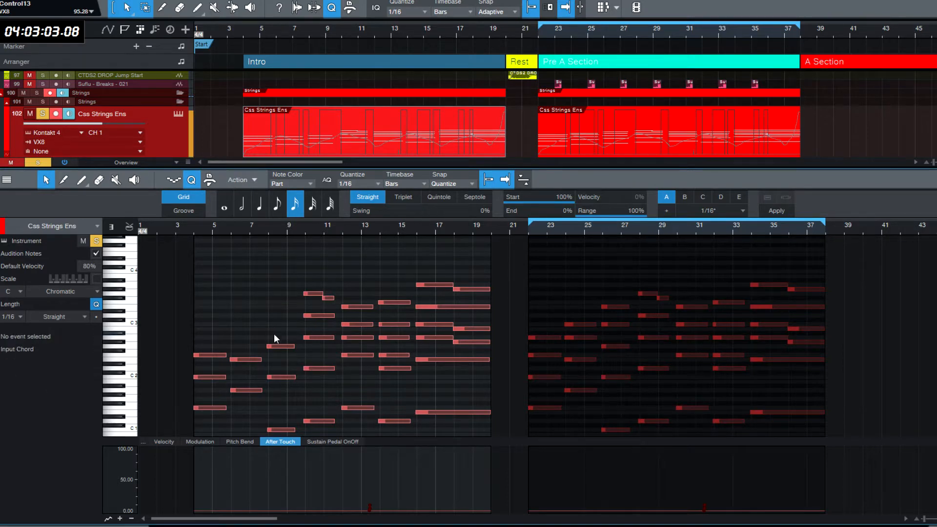
mouse_move(347, 341)
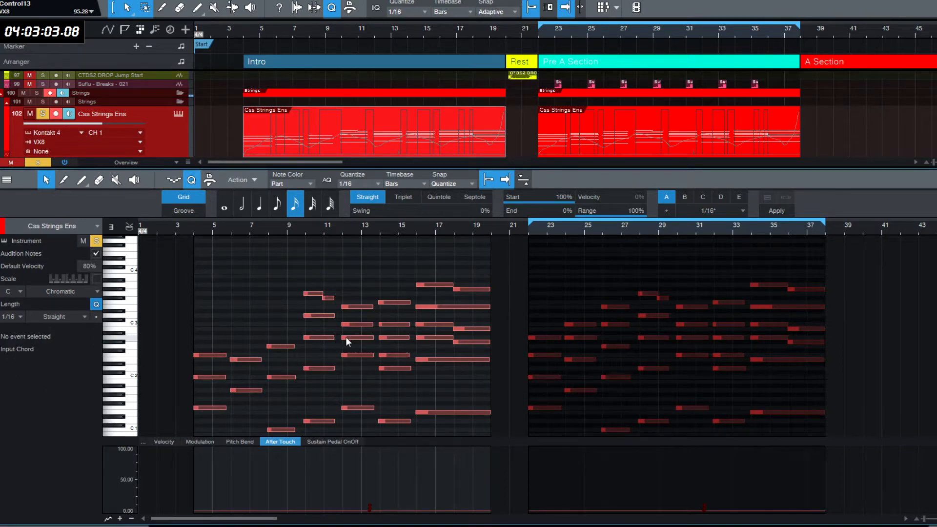
click(318, 337)
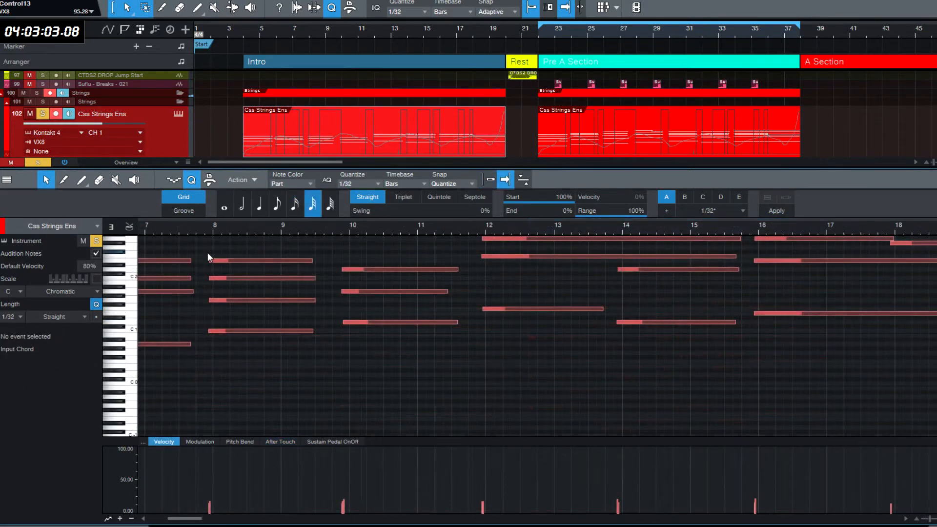
mouse_move(365, 281)
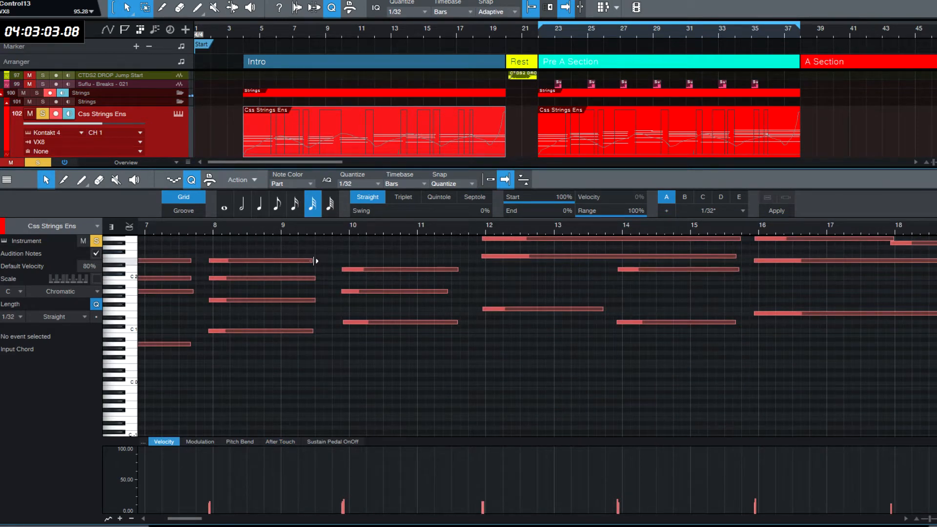
Step: Trim a string note end near bar 9, then select the 2nd Violin Sus CSS note at bar 10
click(401, 269)
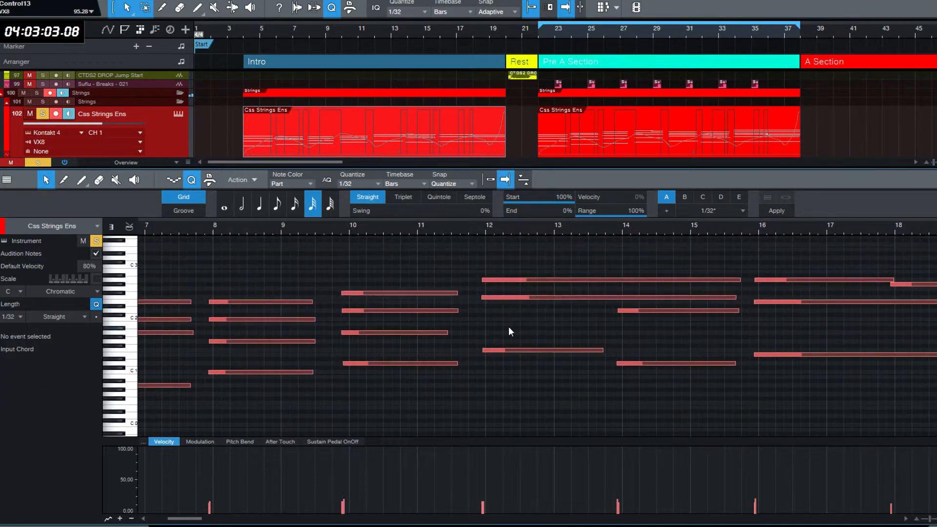
click(538, 281)
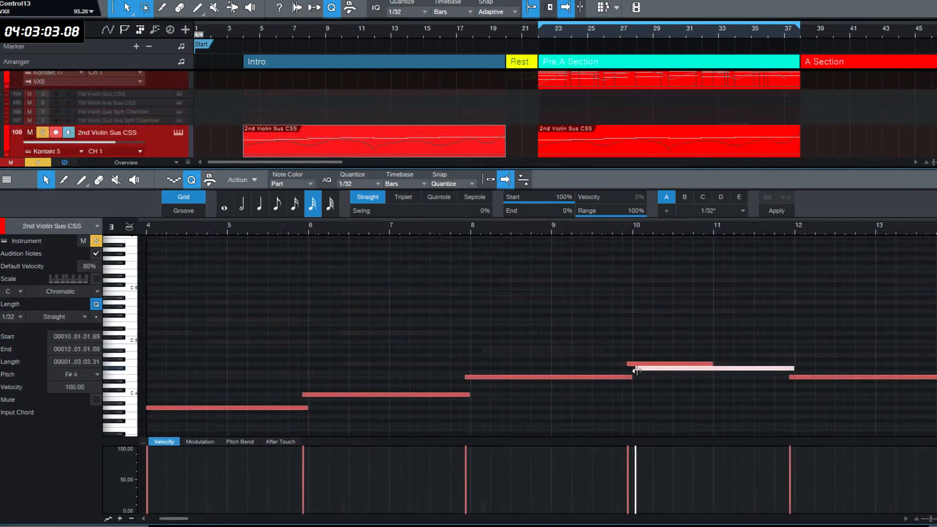
click(639, 366)
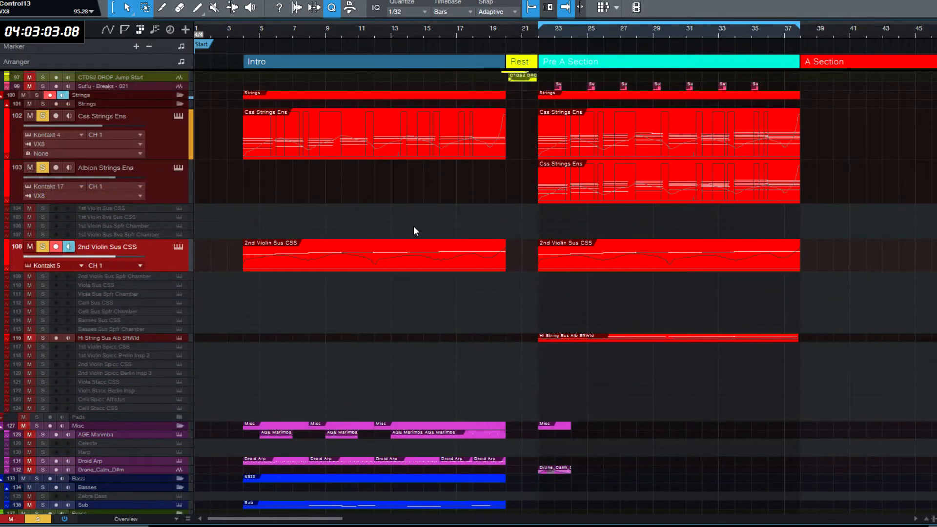
Step: Scroll the track list up to the Piano and percussion tracks
scroll(up, 3)
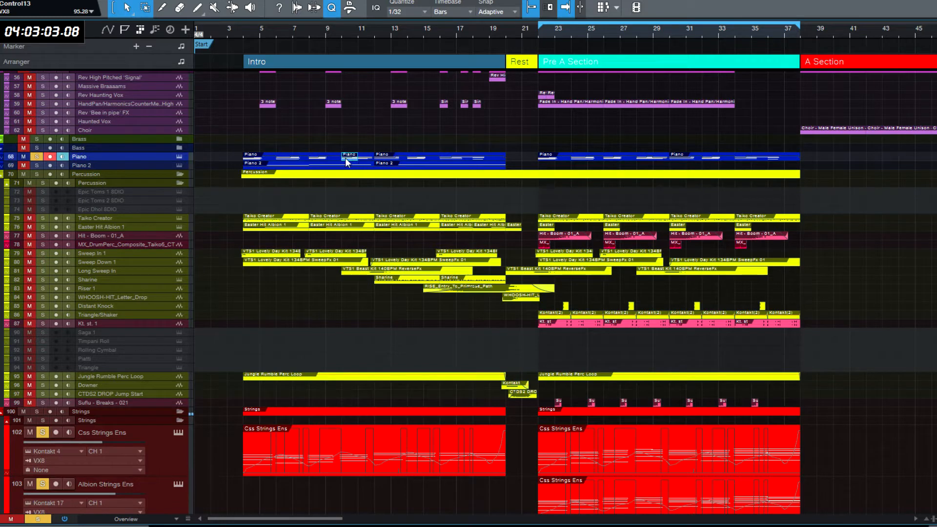
Step: View the Piano part's notes, then switch the editor to the Piano 2 part
double_click(347, 158)
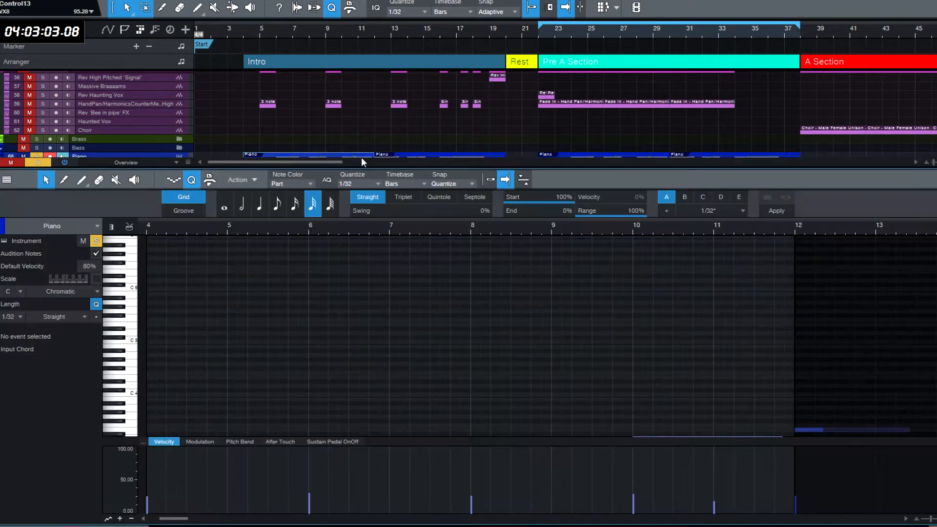
click(667, 334)
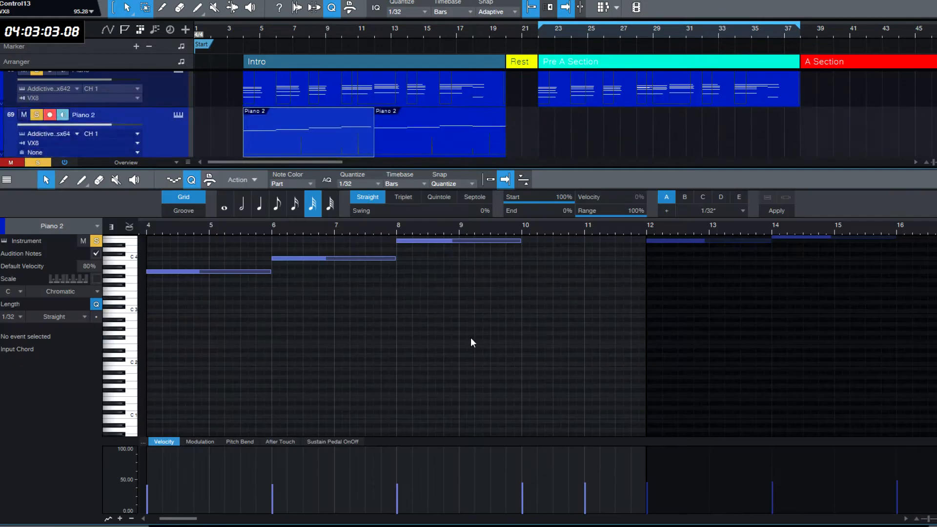
click(550, 285)
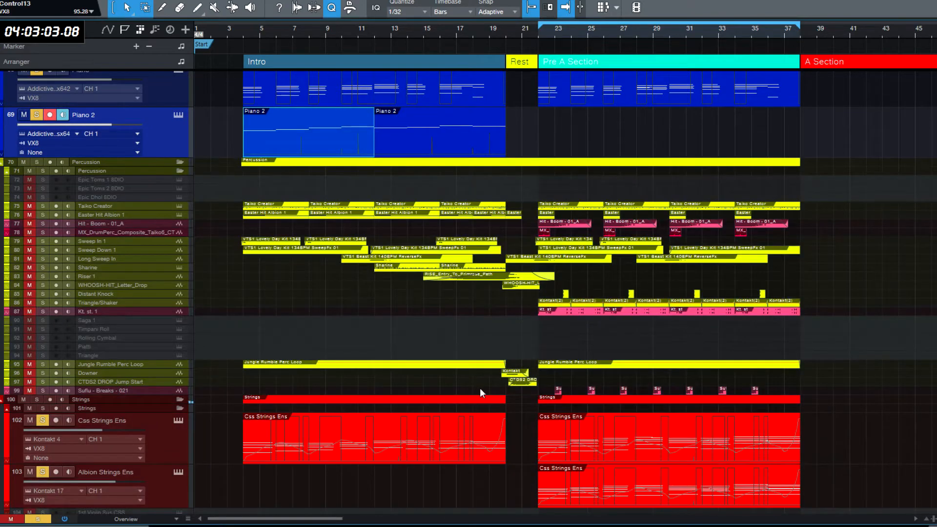
mouse_move(483, 393)
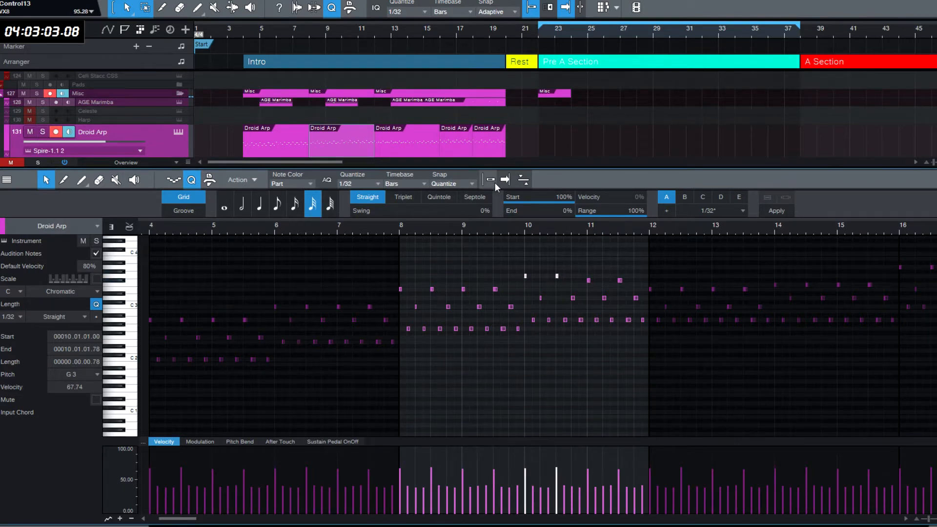
Step: Select the Droid Arp part to view its arpeggiated notes in the editor
click(489, 180)
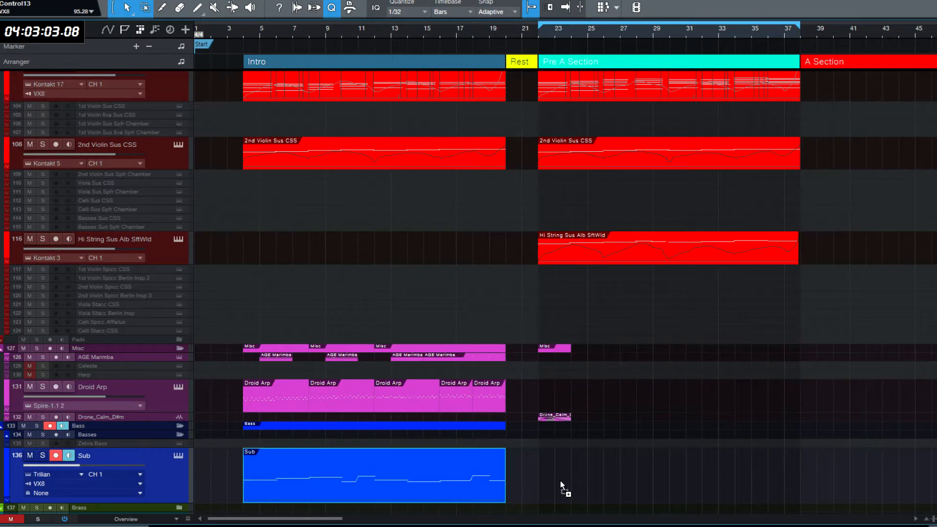
Step: Fill the Pre A Section with two Piano 2 parts, then return to the percussion tracks
scroll(up, 3)
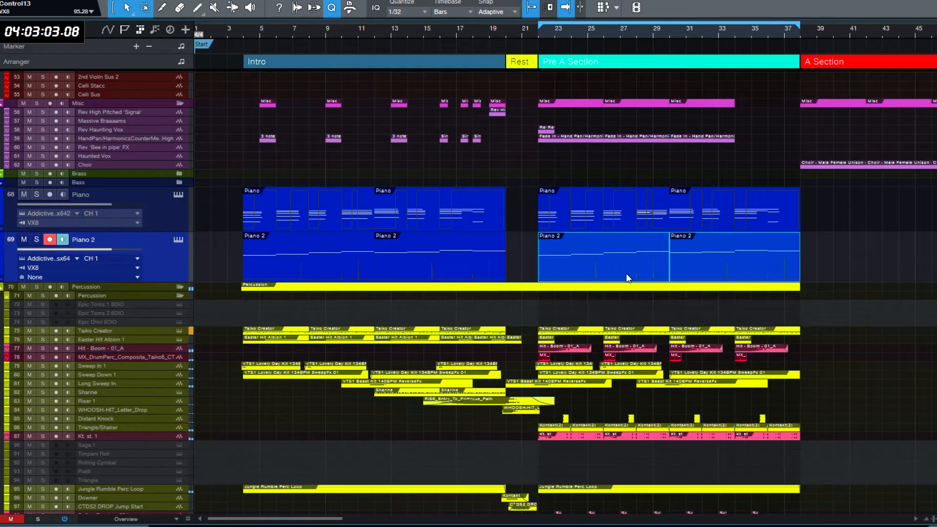
double_click(628, 257)
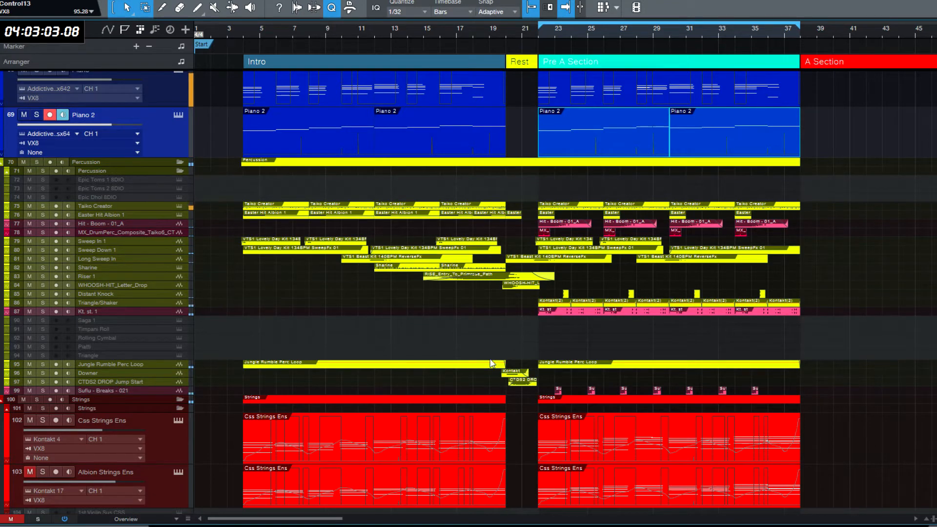
mouse_move(539, 337)
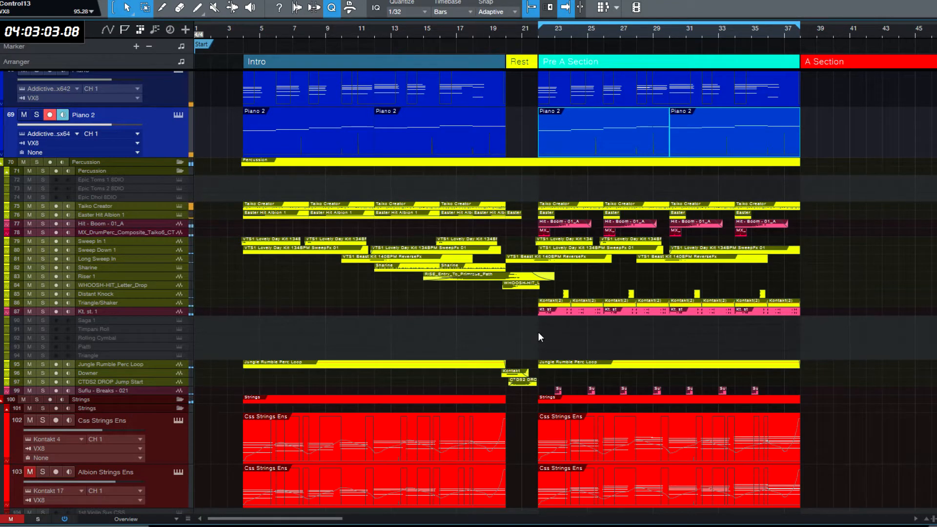
mouse_move(606, 356)
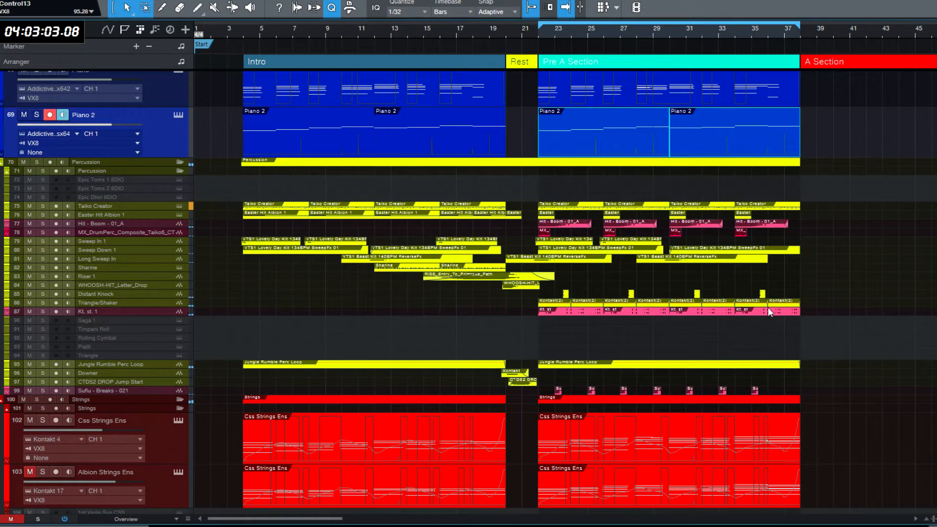
scroll(down, 3)
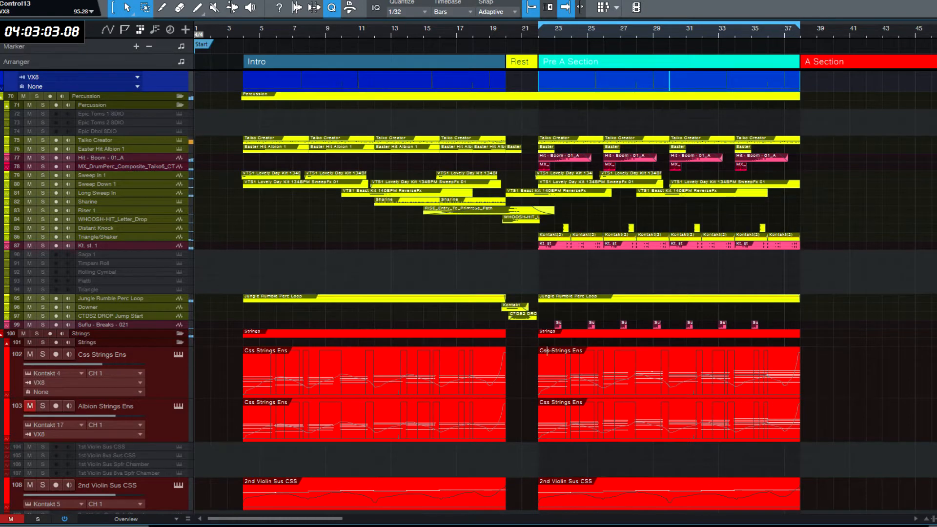
mouse_move(588, 394)
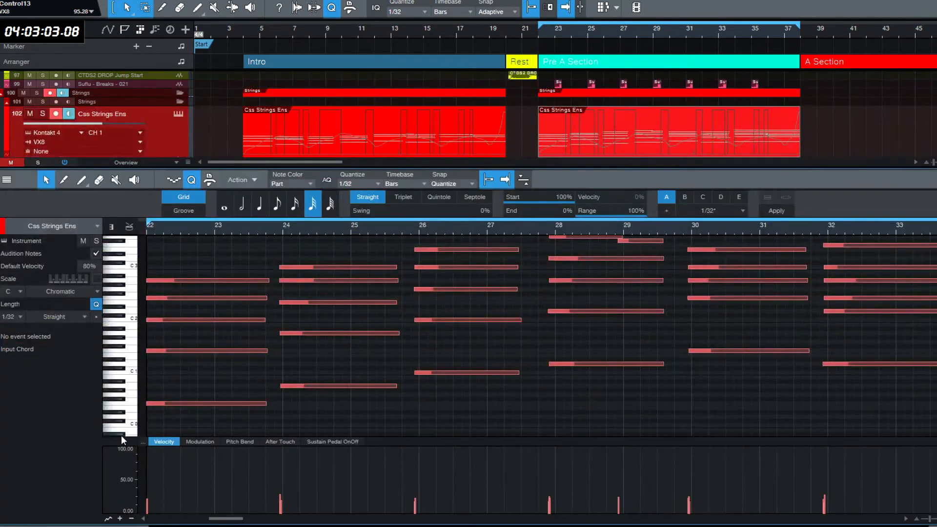
Step: Select the Css Strings Ens Pre A Section part to view its notes
click(200, 442)
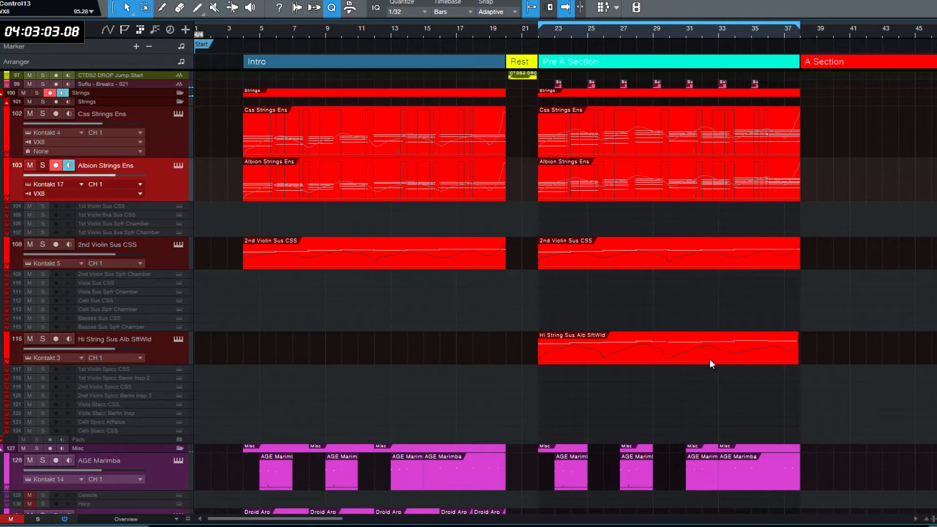
Step: Scroll through the full track list before shrinking all tracks to compact height
scroll(up, 3)
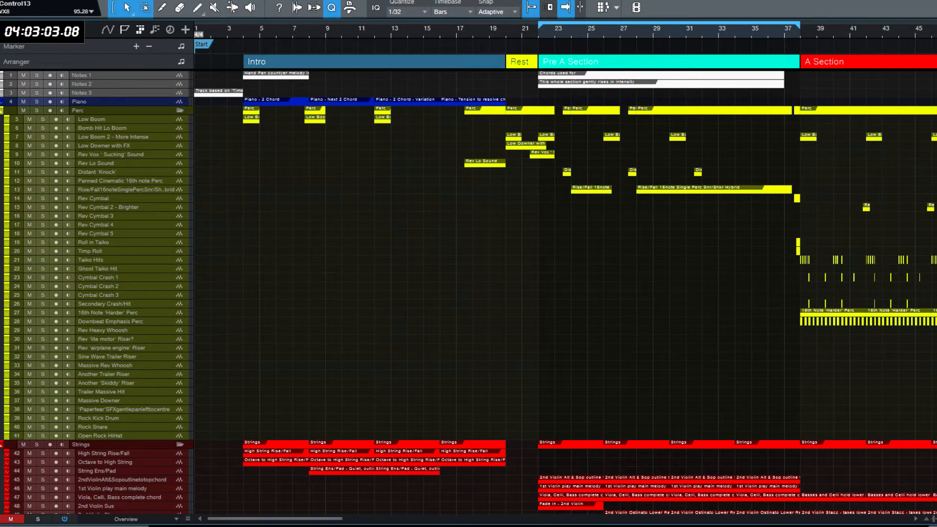
scroll(down, 3)
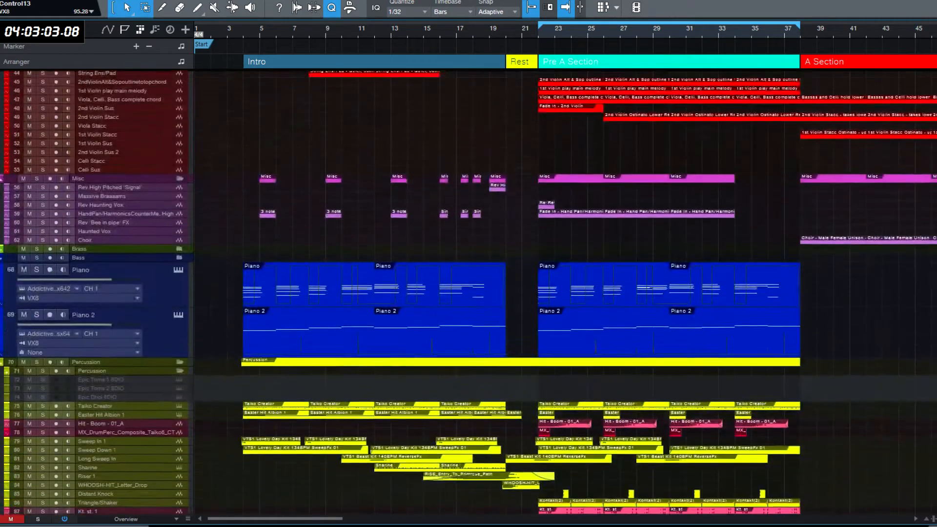
scroll(down, 3)
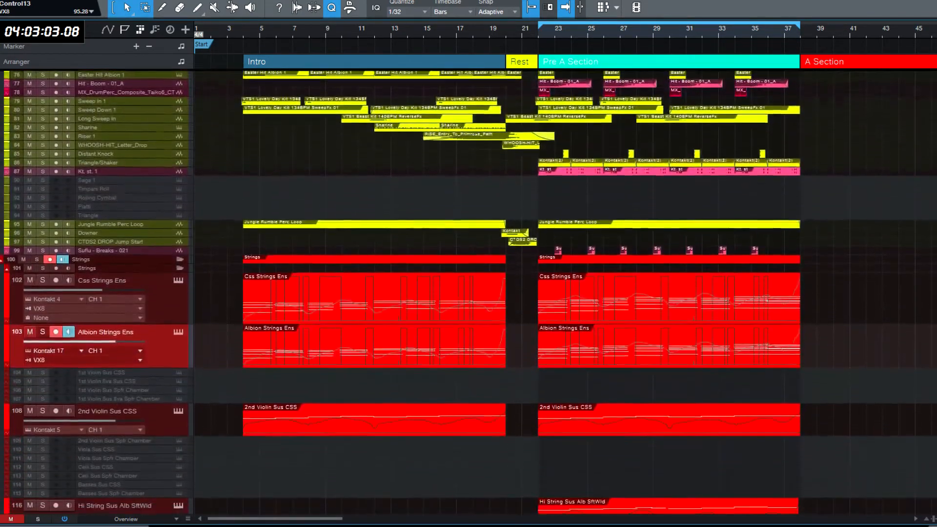
scroll(down, 3)
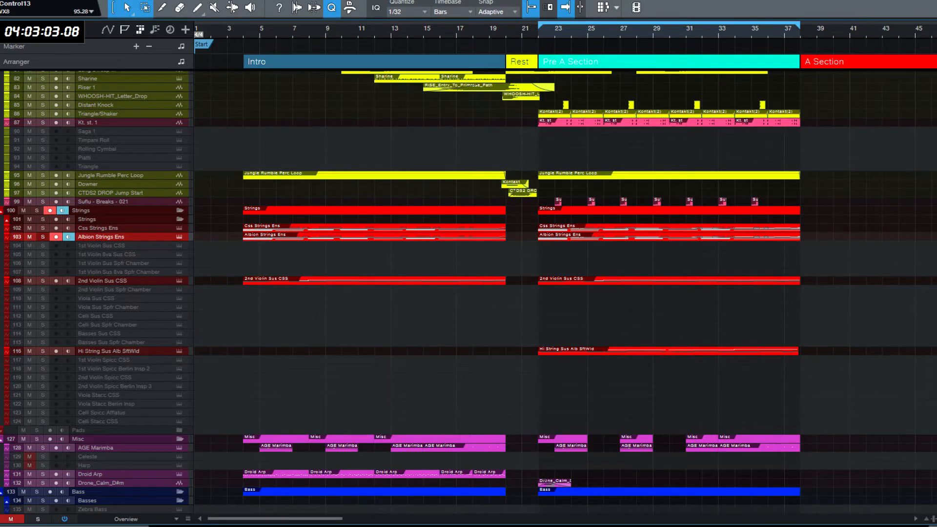
scroll(up, 3)
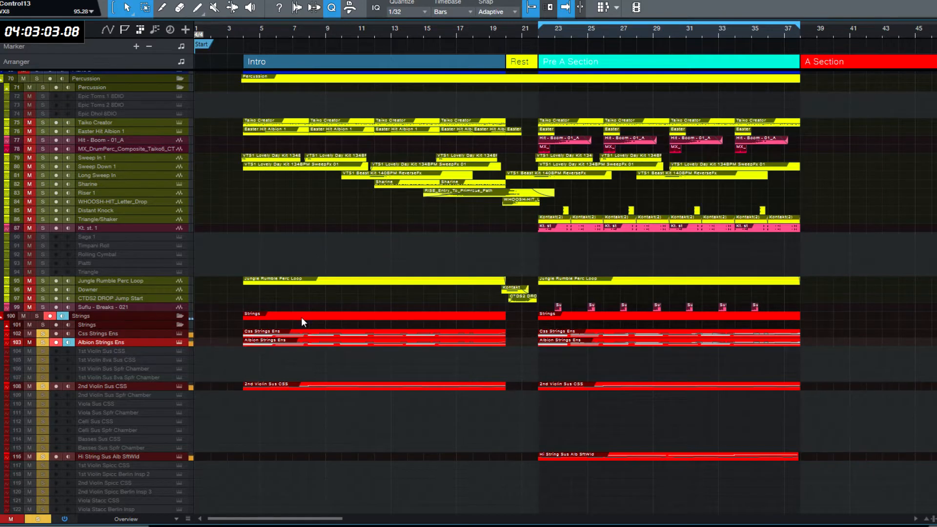
scroll(down, 3)
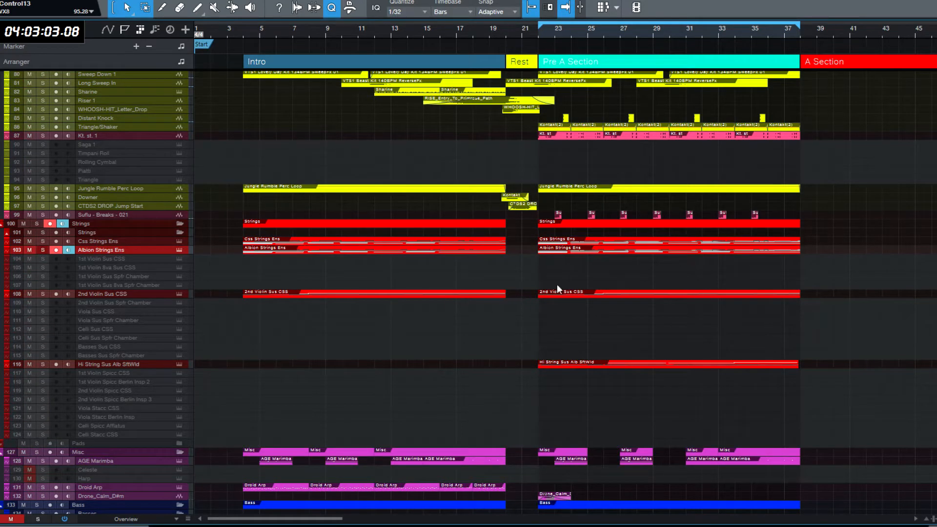
mouse_move(560, 290)
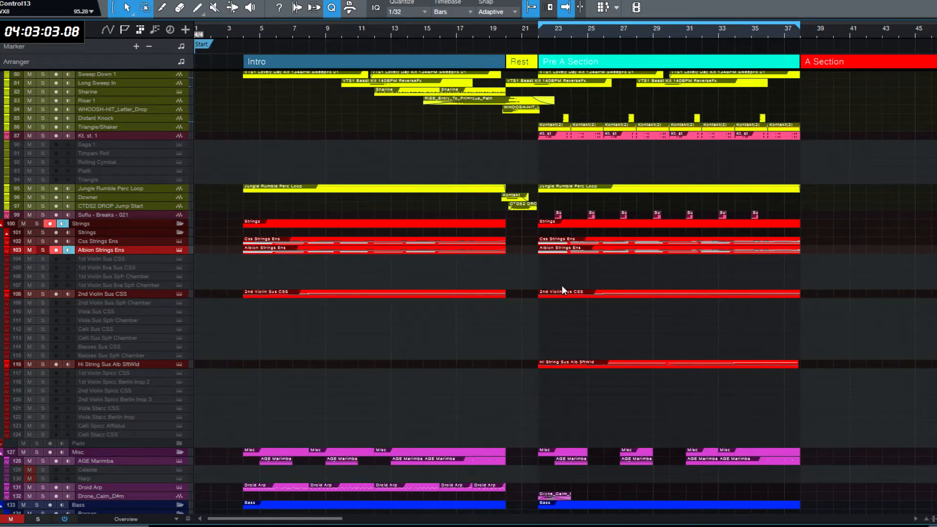
Step: Scroll down to the Genesis Childrens Choir track to load its Kontakt patch
scroll(down, 3)
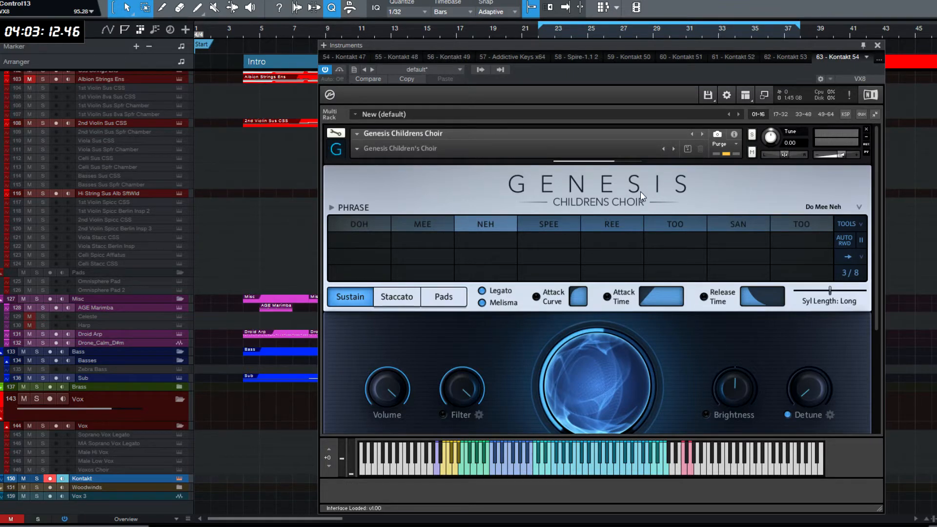
mouse_move(444, 158)
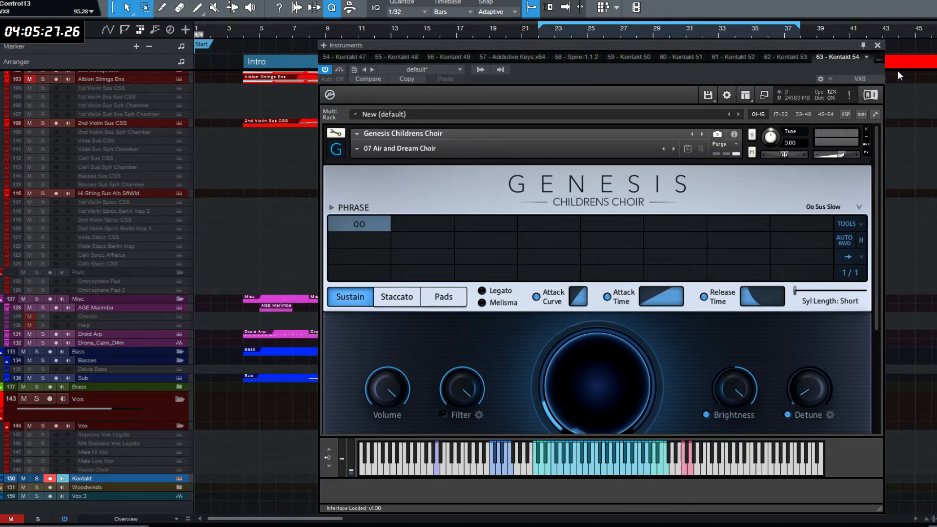
Step: Close Kontakt and copy the Css Strings Ens chord part onto the Genesis track at bar 22
click(877, 45)
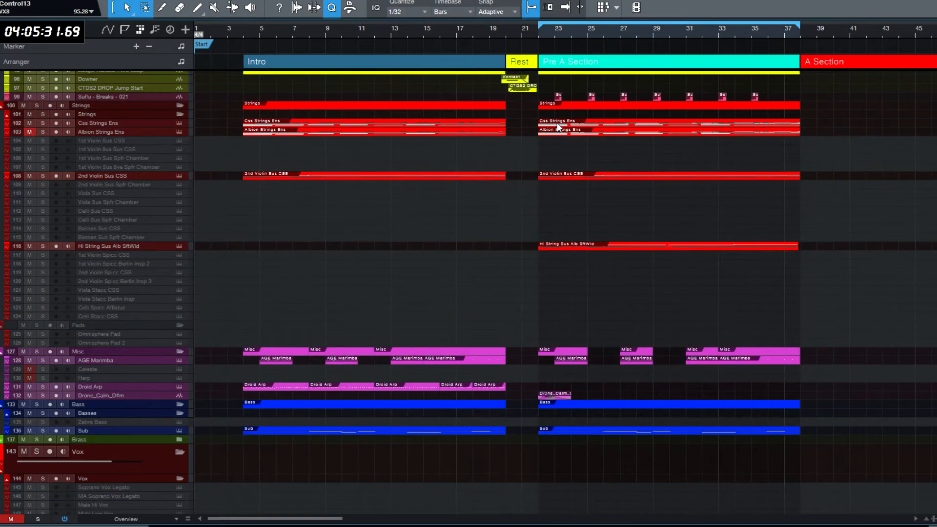
scroll(down, 3)
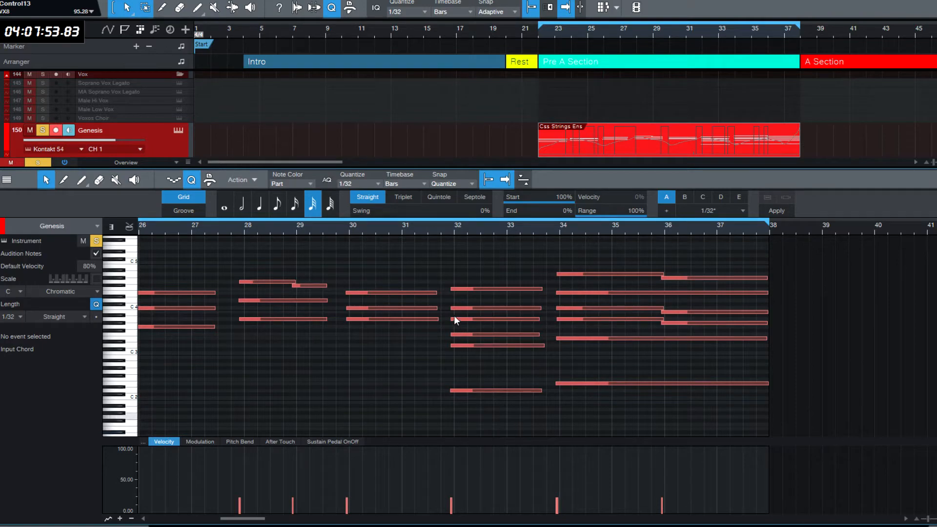
click(496, 289)
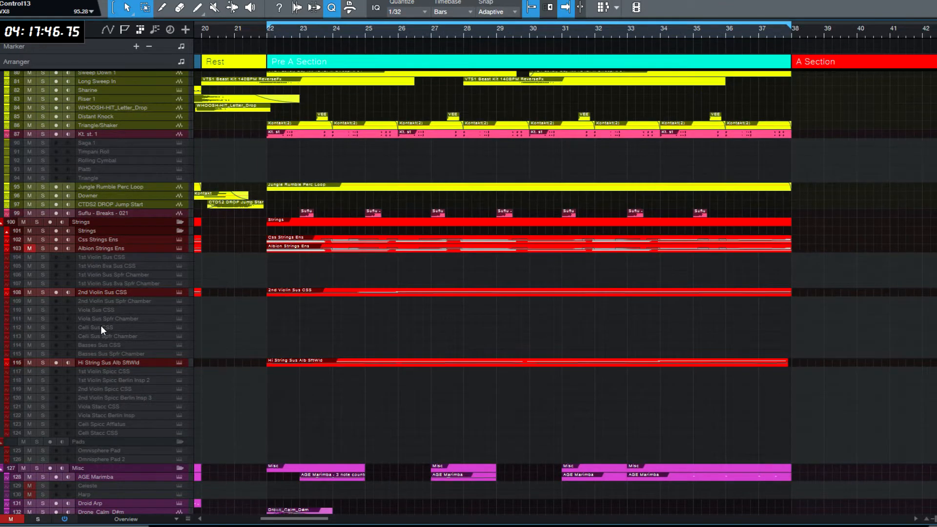
mouse_move(132, 316)
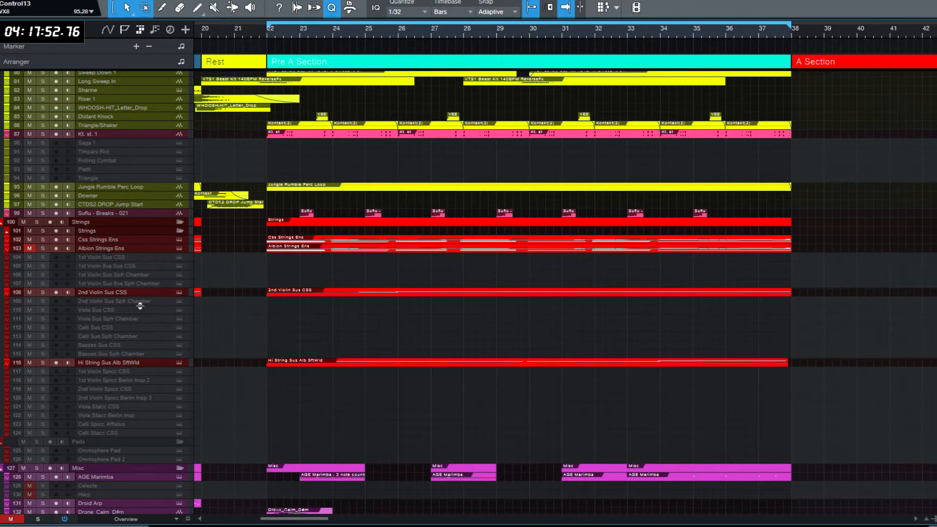
Step: Activate the 2nd Violin Spicc CSS track so it can receive the Droid Arp Intro parts
double_click(101, 390)
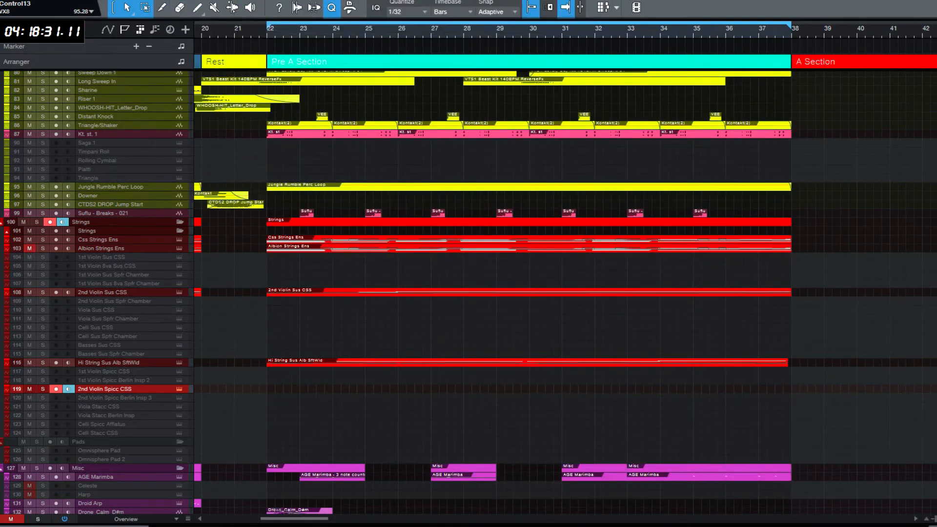
scroll(down, 3)
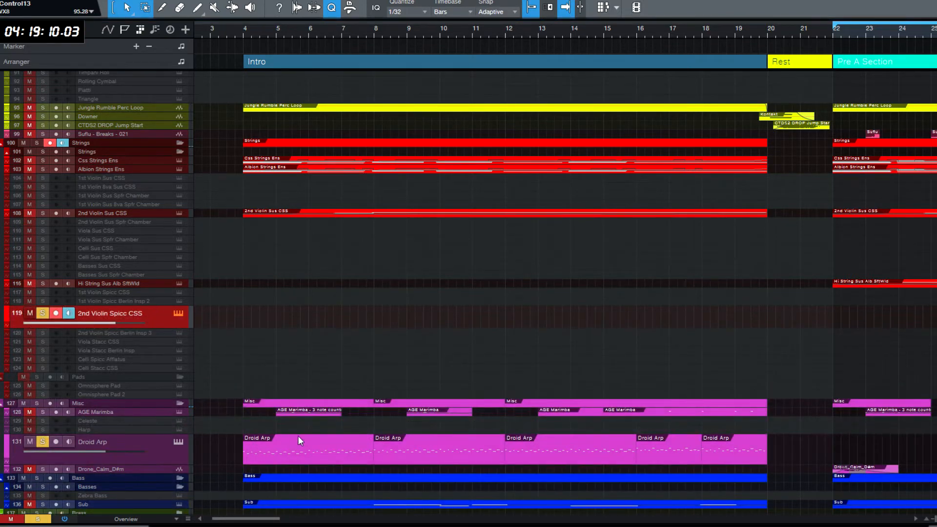
mouse_move(263, 465)
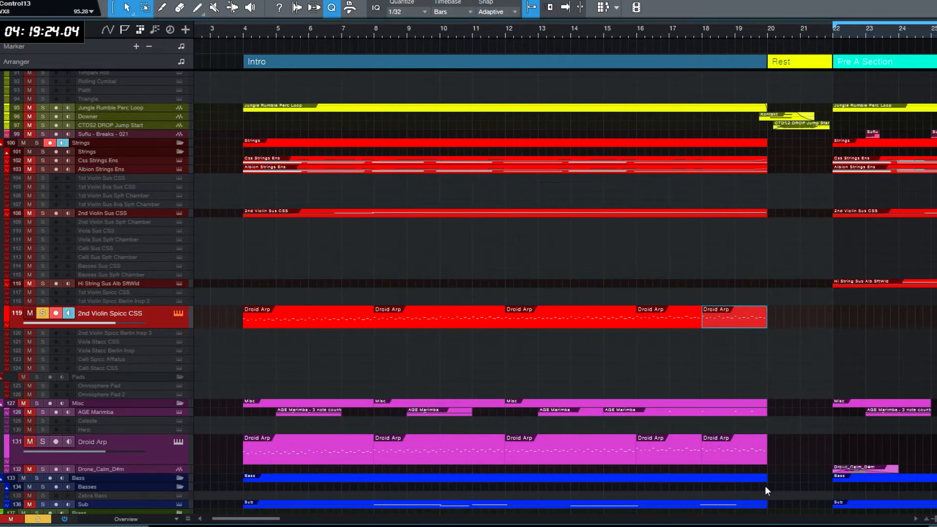
double_click(735, 315)
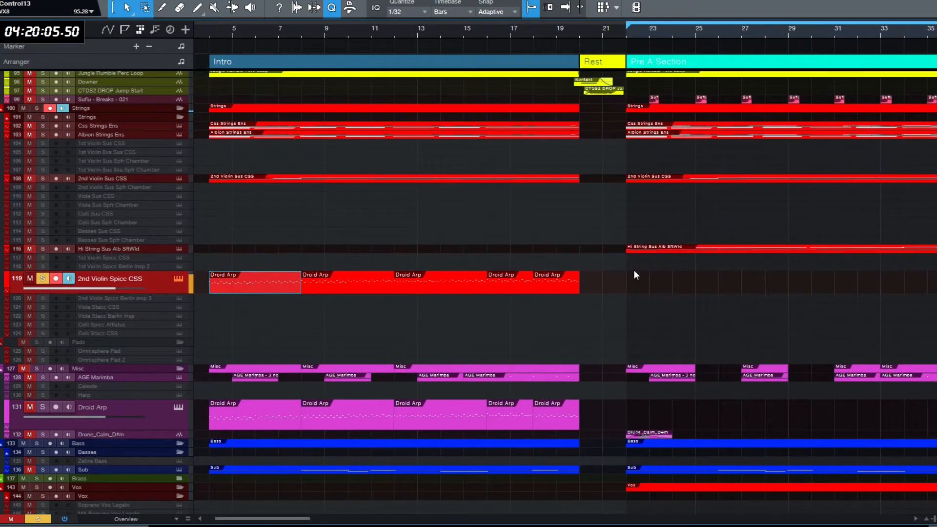
mouse_move(602, 292)
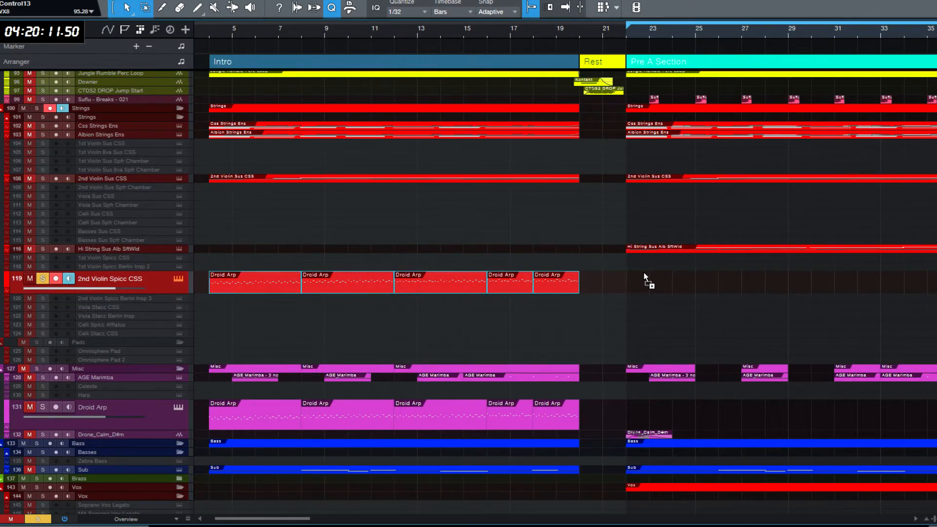
Step: Duplicate the Pre A arpeggio events onto 2nd Violin Spicc Berlin Insp 3 and review the track list
scroll(right, 3)
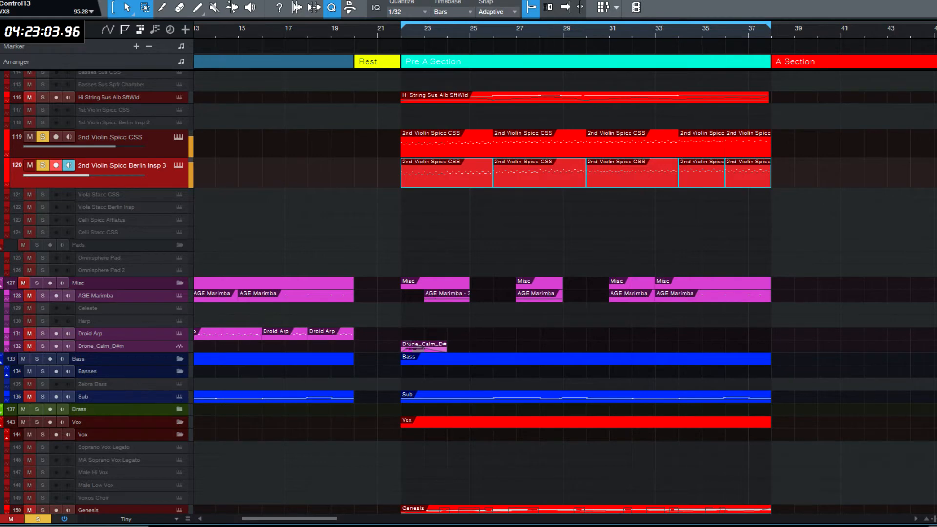
click(42, 136)
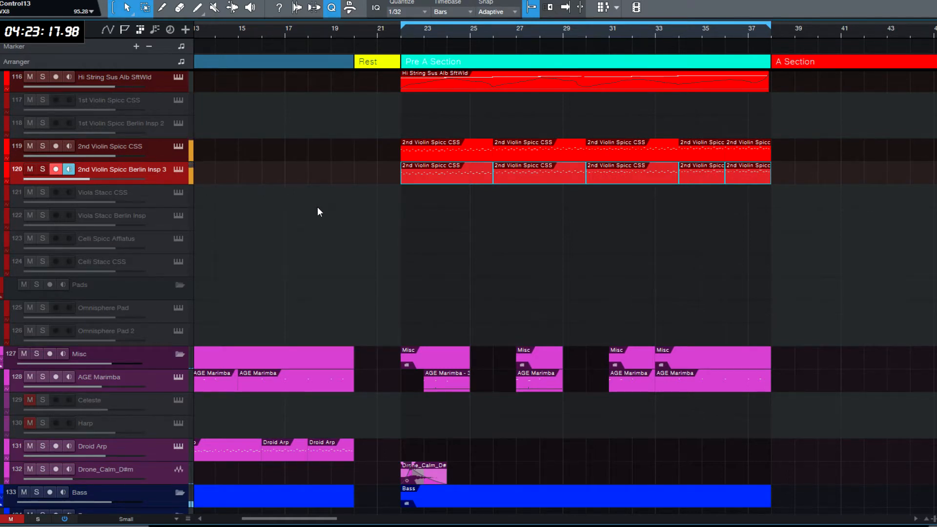
scroll(up, 3)
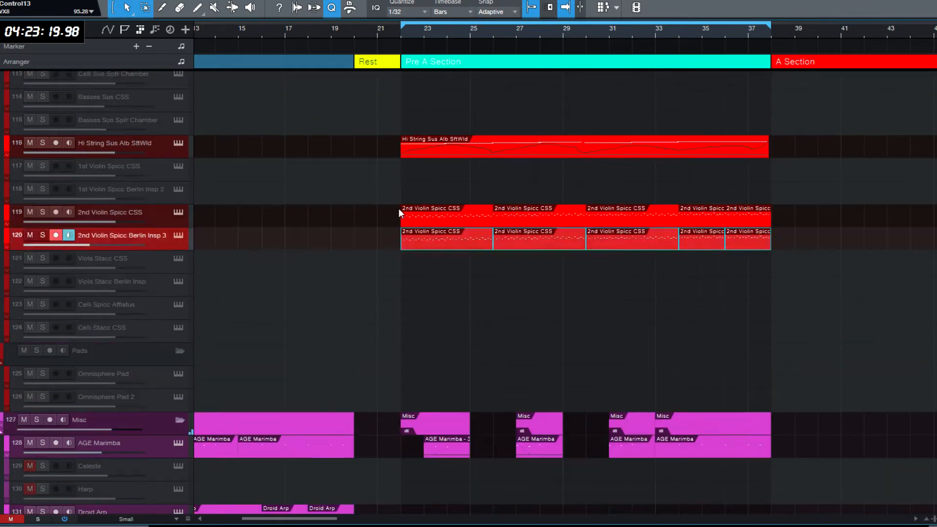
scroll(up, 3)
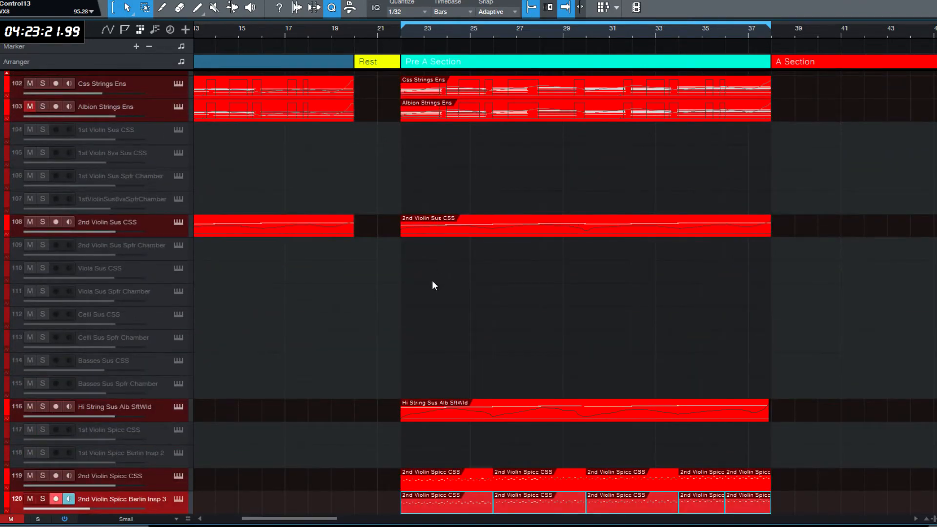
scroll(up, 3)
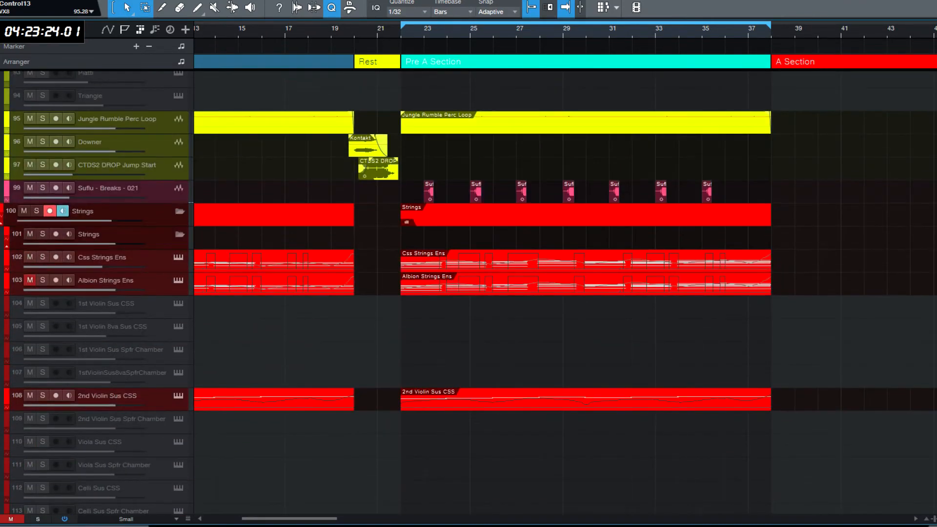
scroll(down, 3)
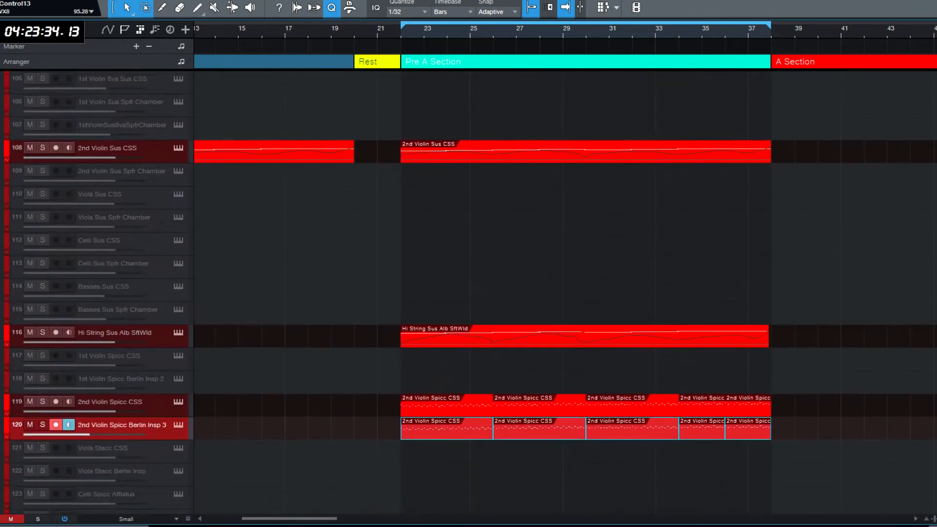
scroll(up, 3)
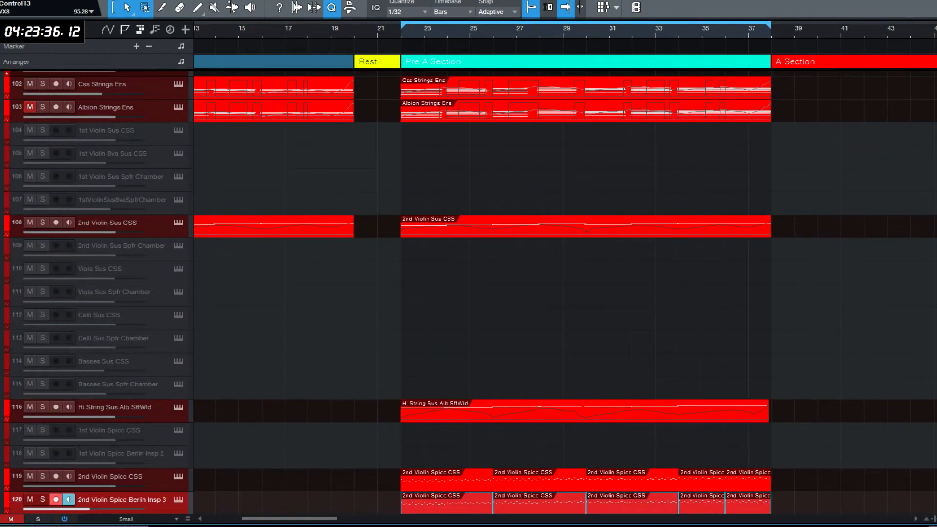
scroll(left, 3)
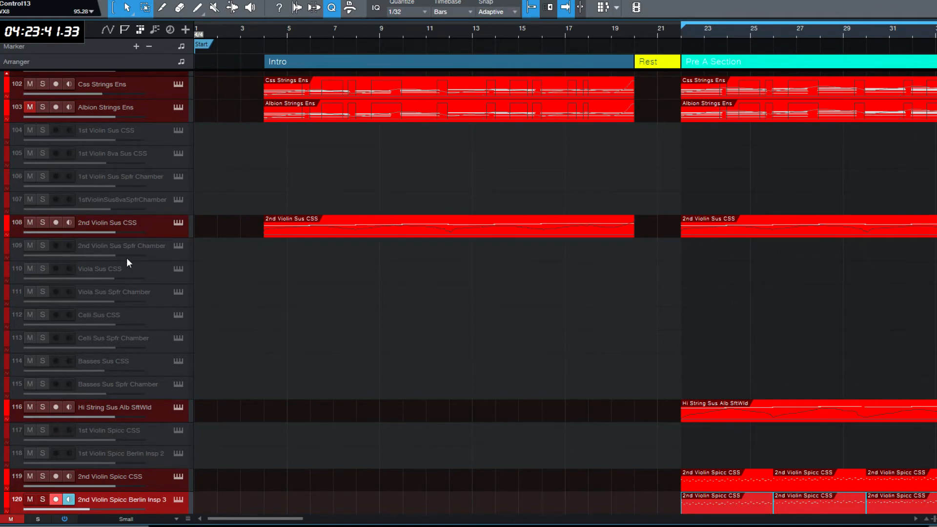
mouse_move(143, 256)
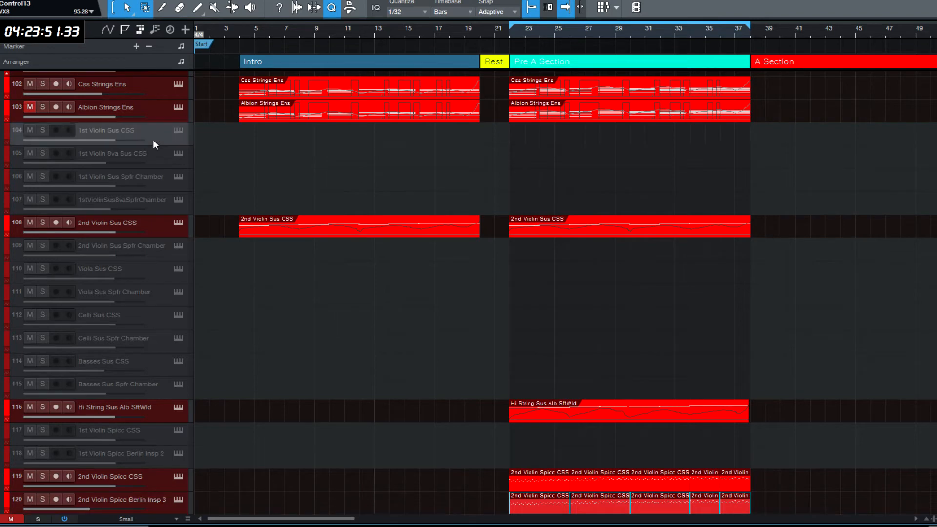
mouse_move(290, 115)
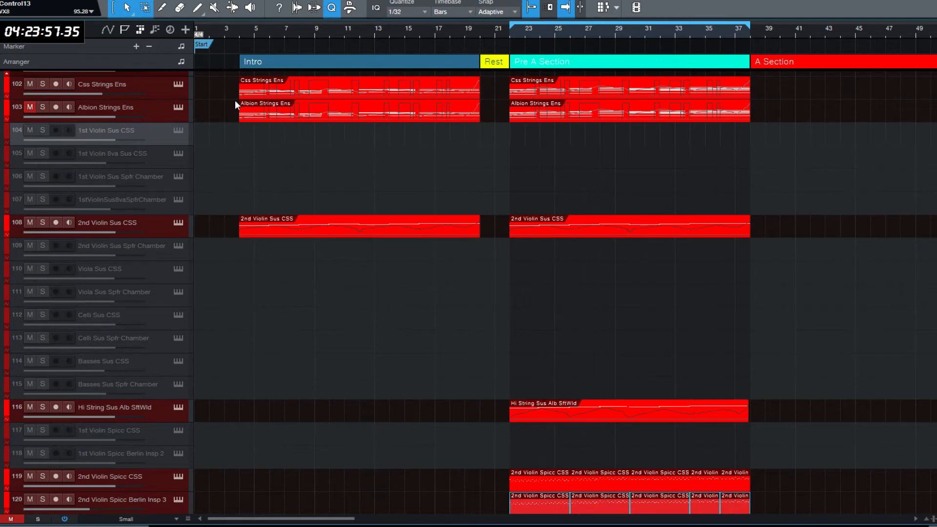
mouse_move(336, 119)
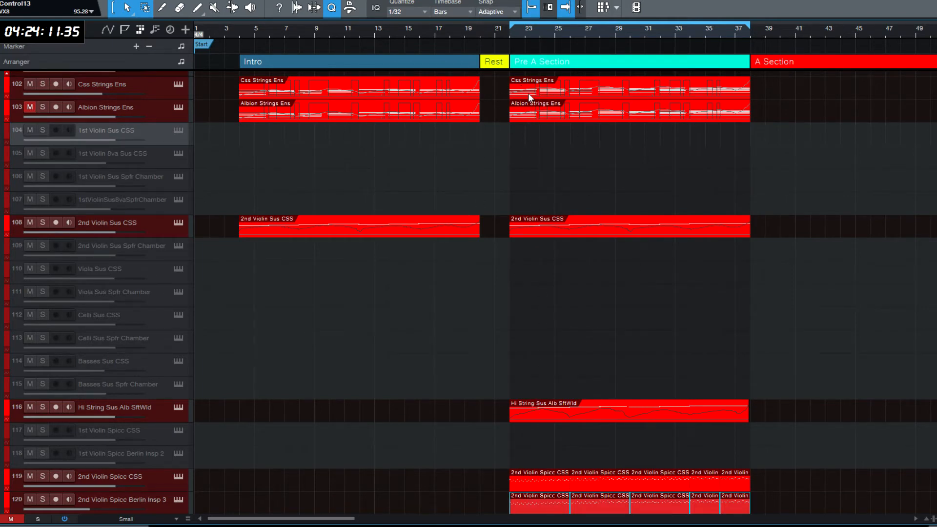
Step: Activate the 1st Violin Sus CSS track to take the 2nd Violin Sus Pre A copy
click(56, 130)
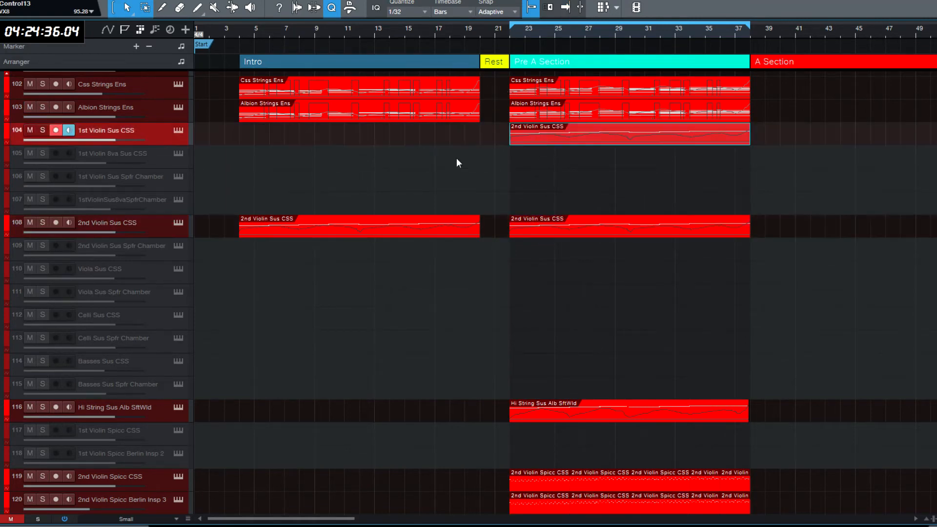
click(42, 130)
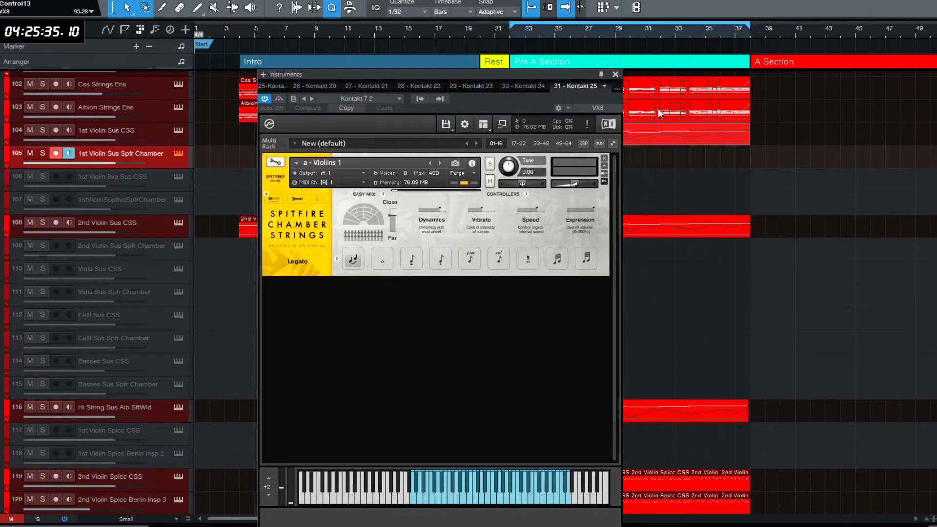
mouse_move(618, 81)
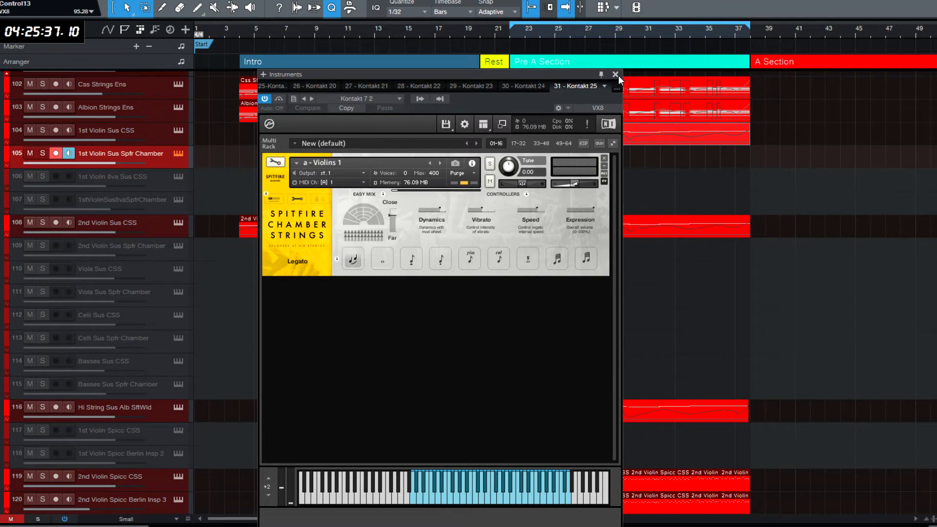
Step: Close the Spitfire Chamber Violins 1 Kontakt window after checking the instrument
click(614, 74)
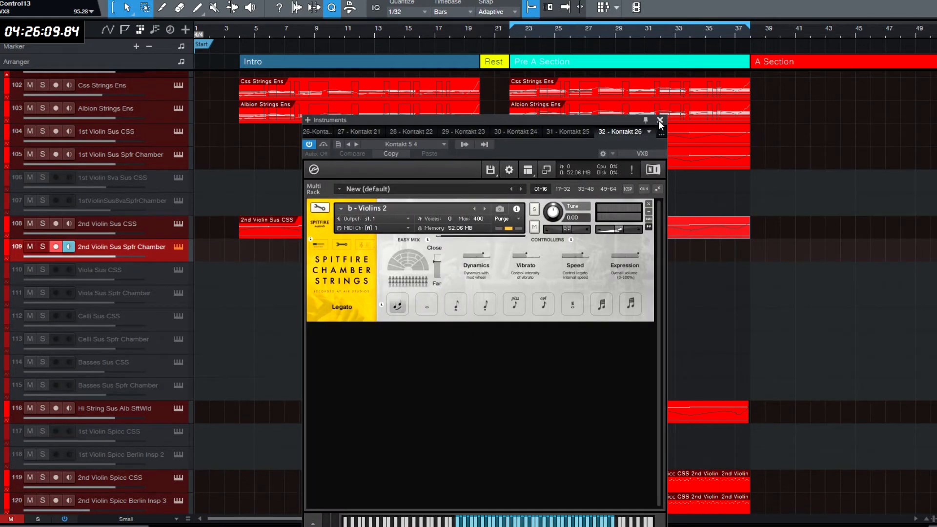
Step: Close the Spitfire Chamber Violins 2 Kontakt window before doubling the violin line
click(660, 122)
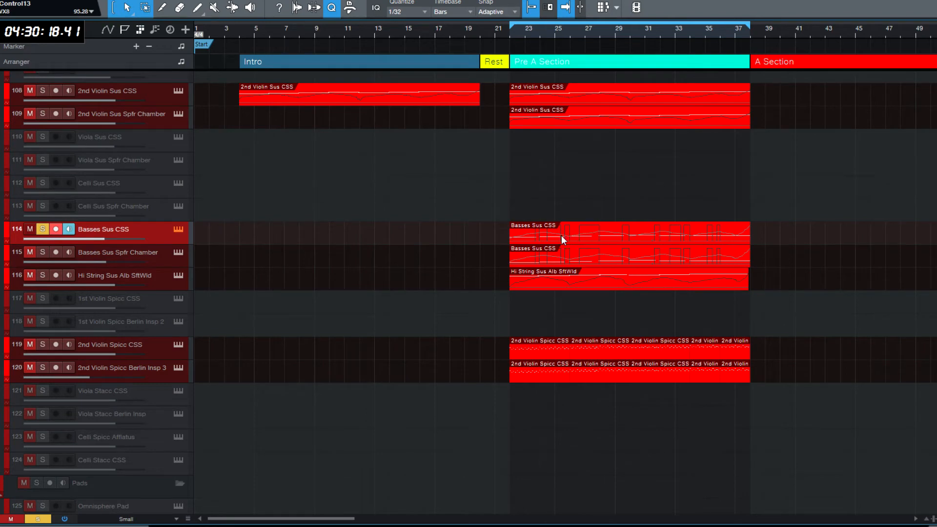
mouse_move(544, 242)
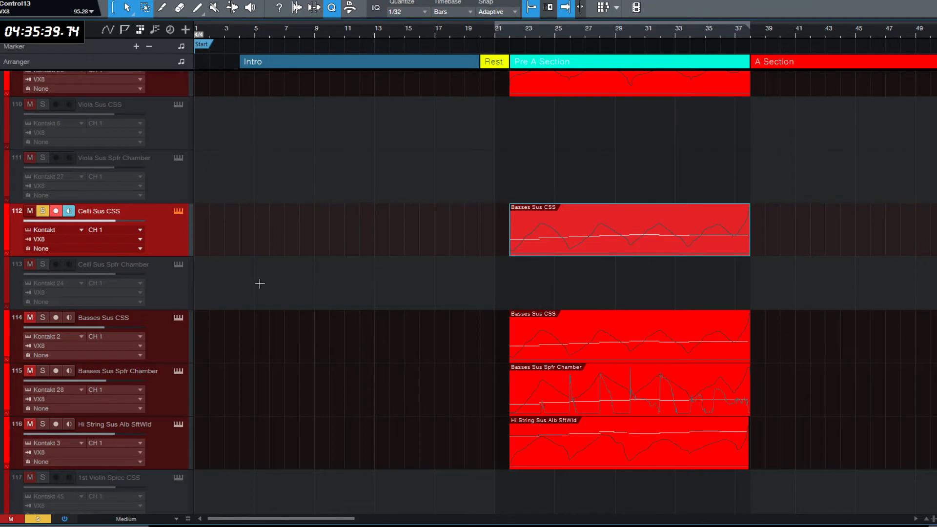
mouse_move(169, 302)
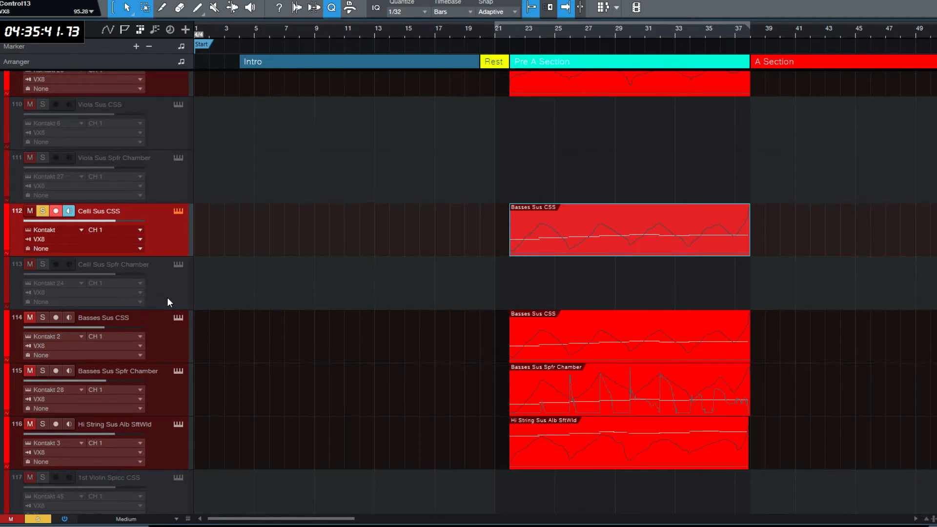
Step: Enable the disabled Celli Sus Sfpr Chamber track via its context menu
right_click(168, 302)
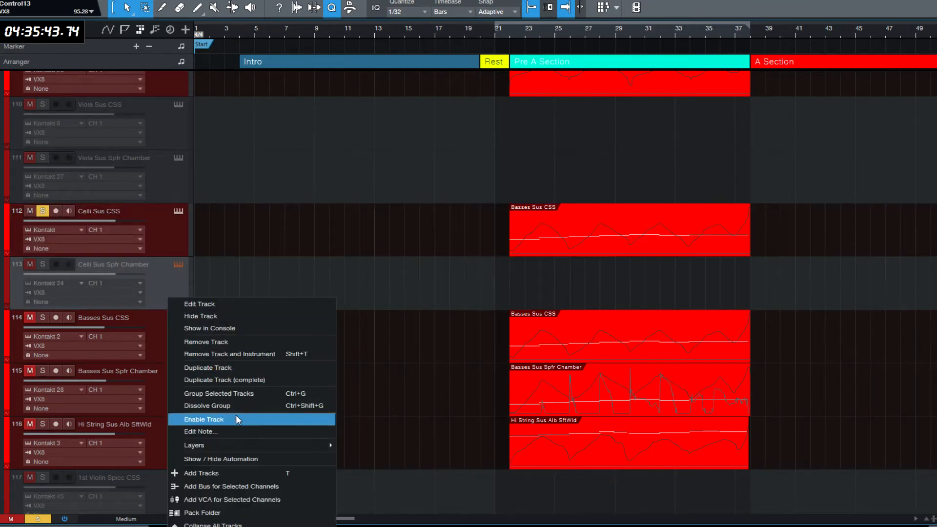
click(204, 418)
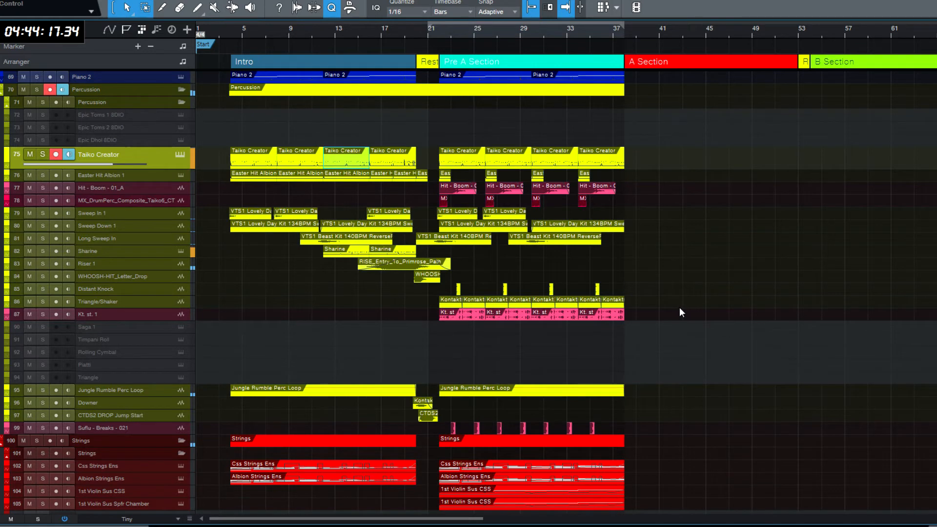
scroll(down, 3)
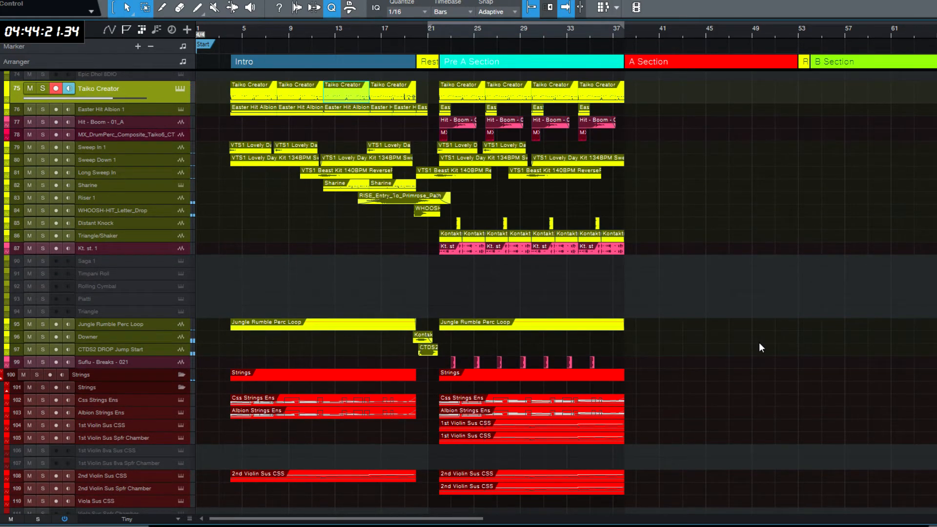
scroll(down, 3)
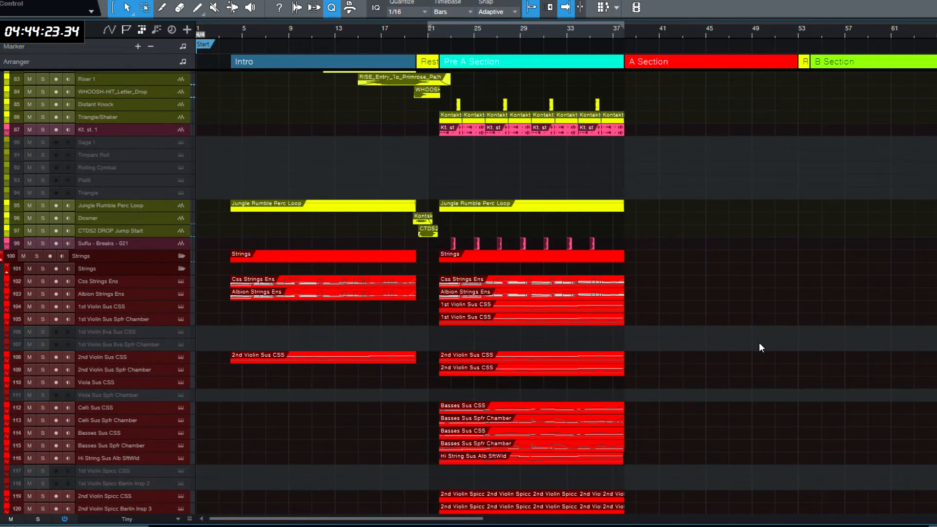
scroll(down, 3)
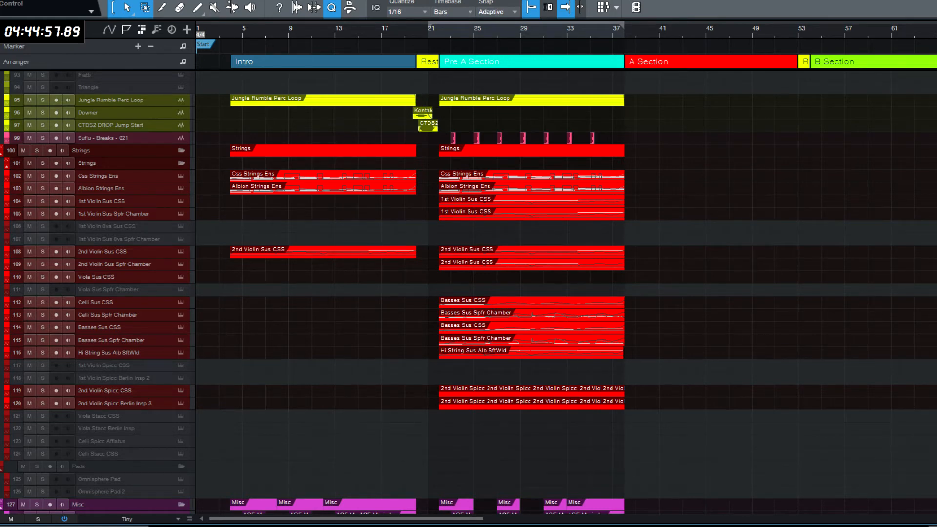
scroll(down, 3)
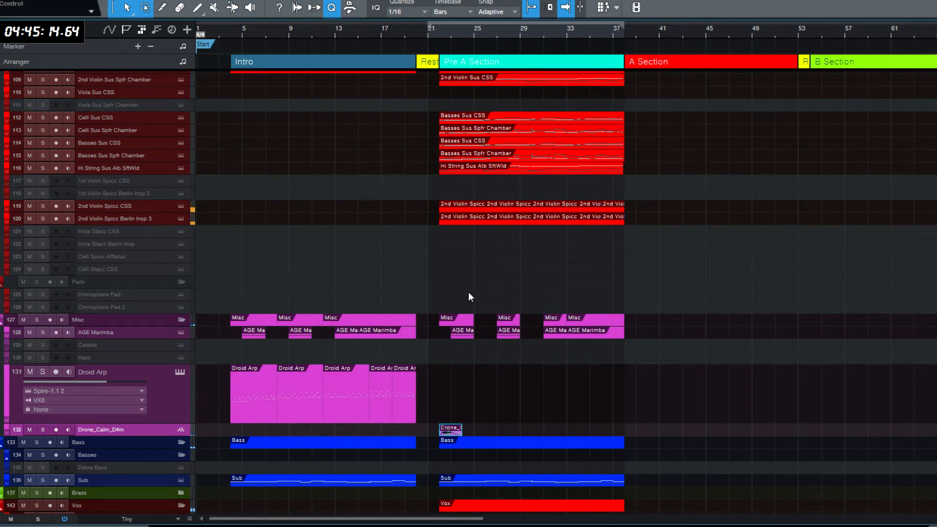
mouse_move(220, 404)
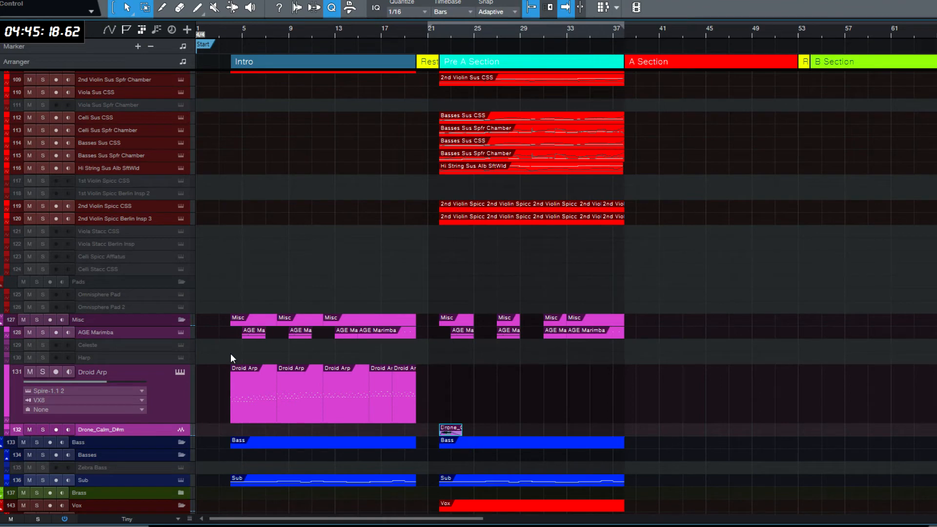
mouse_move(169, 335)
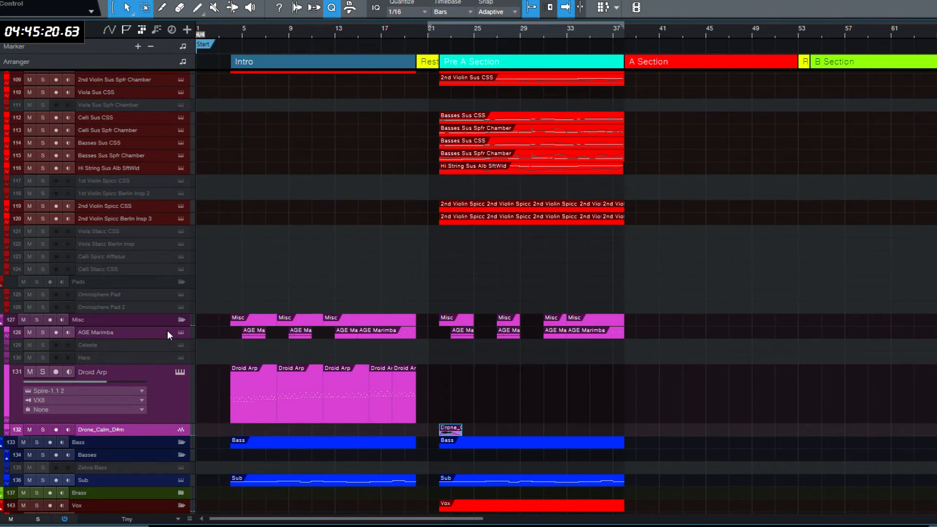
Step: Select the Droid Arp Intro events to copy them into the Pre A Section
click(42, 372)
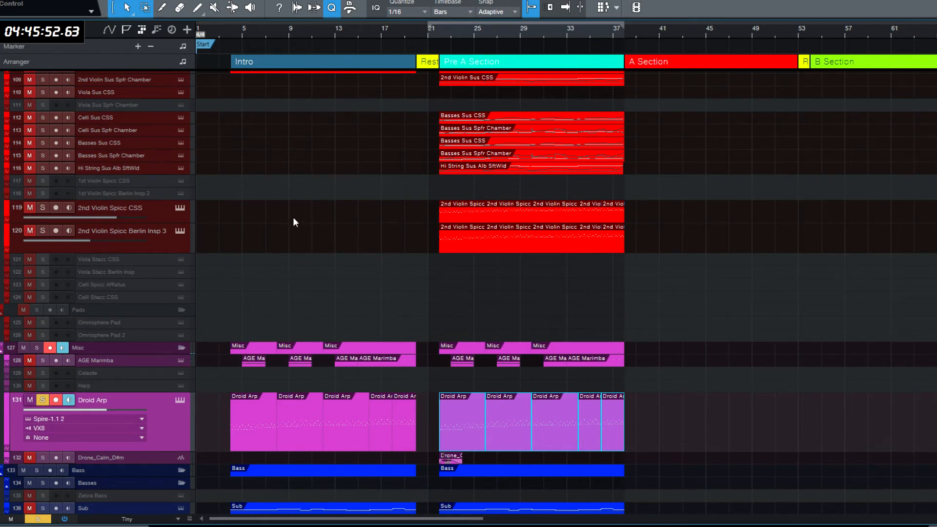
scroll(down, 3)
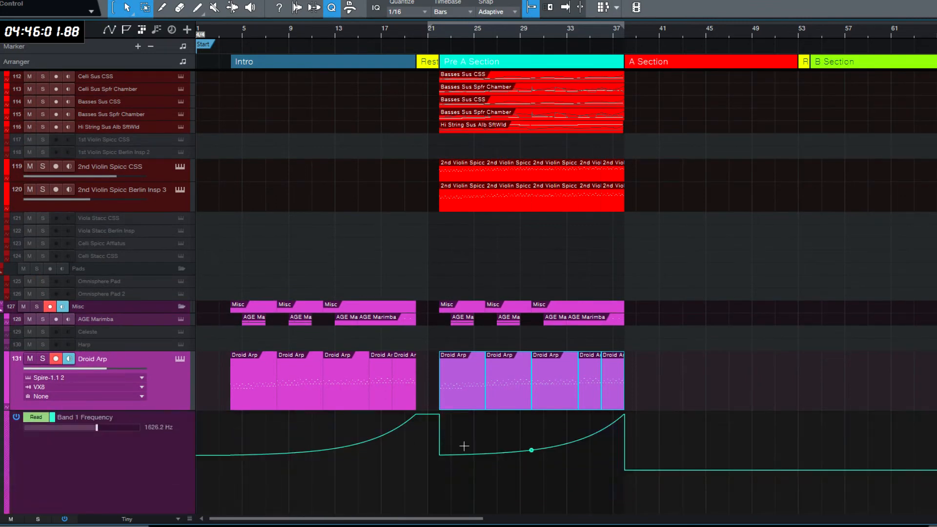
Step: Scroll the Droid Arp automation lanes while shaping the Band 1 Frequency and Volume envelopes
scroll(down, 3)
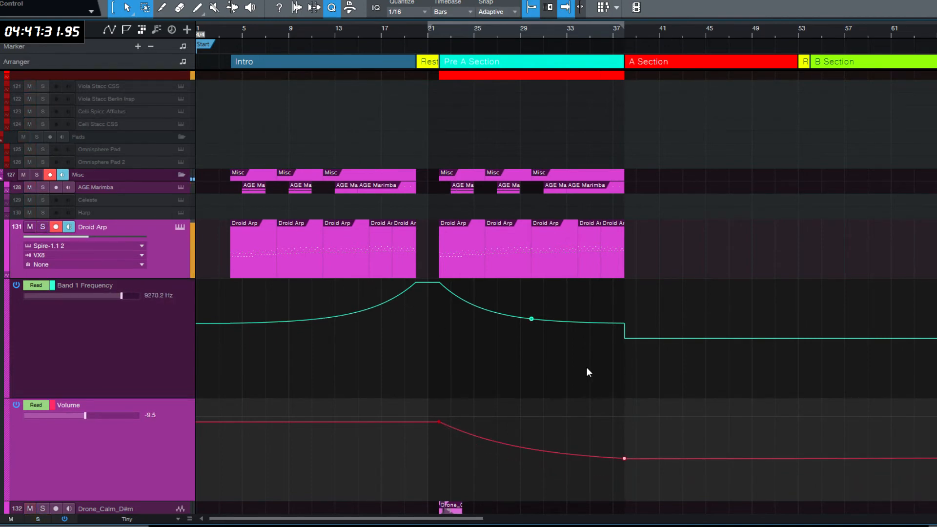
scroll(up, 3)
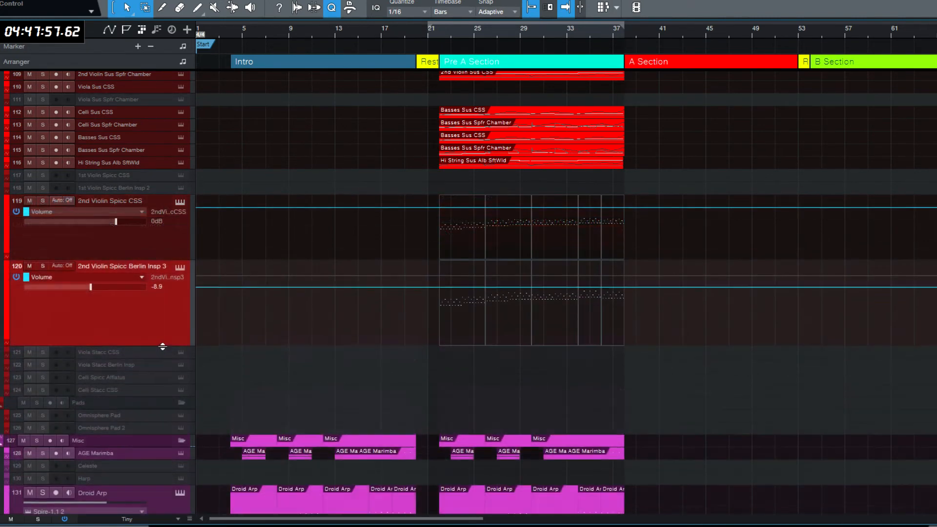
scroll(down, 3)
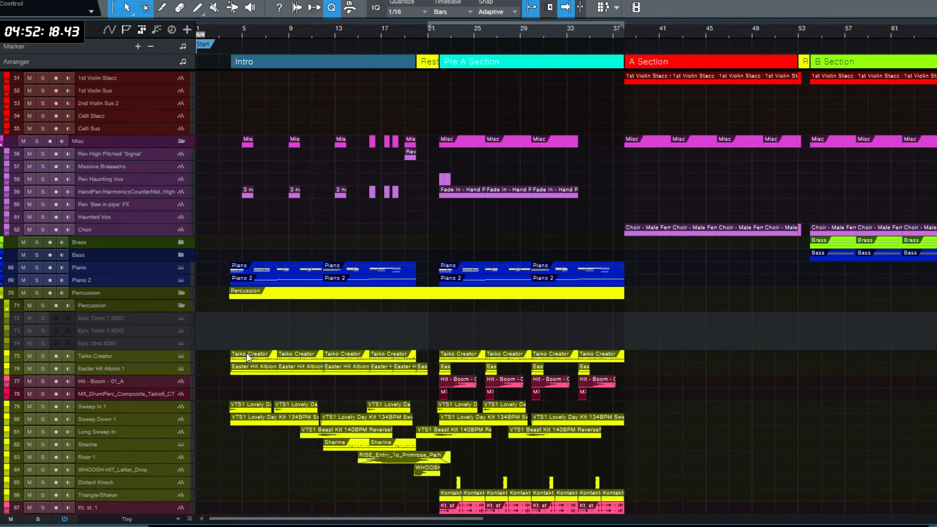
Step: Duplicate the Taiko Creator track to create a second taiko track
scroll(down, 3)
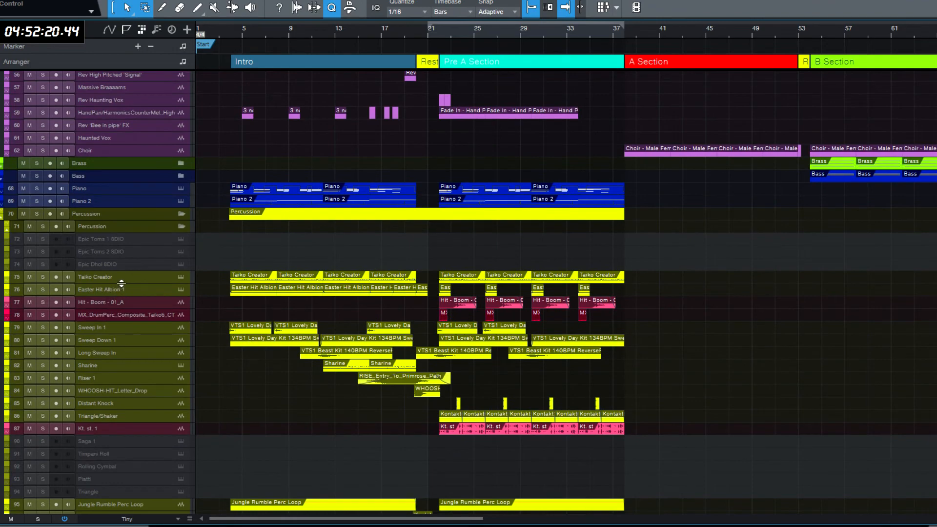
right_click(96, 276)
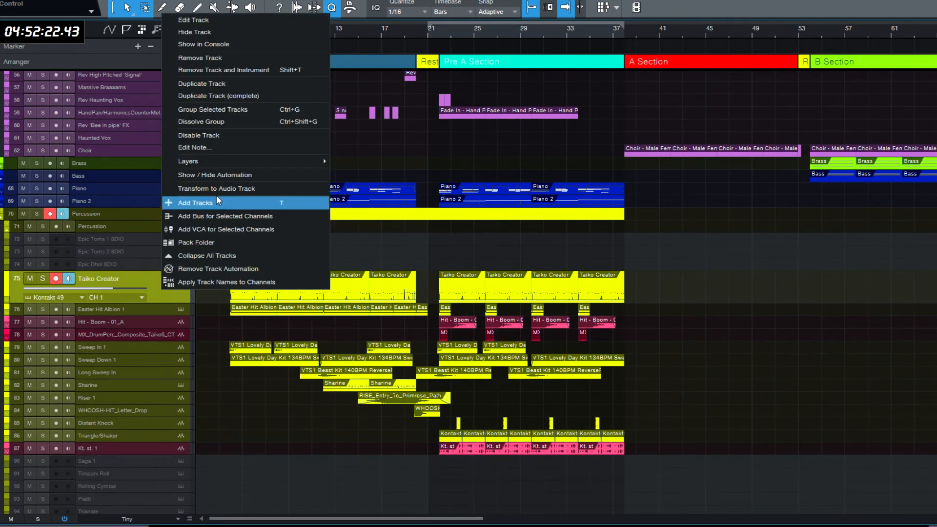
click(196, 203)
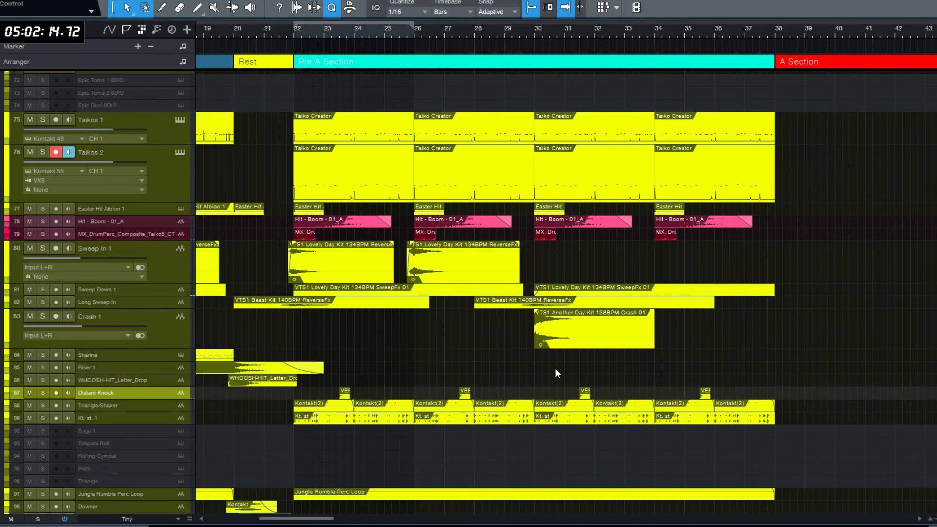
Step: Scroll the arrangement while extending the Taikos 1 and Taikos 2 parts through the A Section
scroll(down, 3)
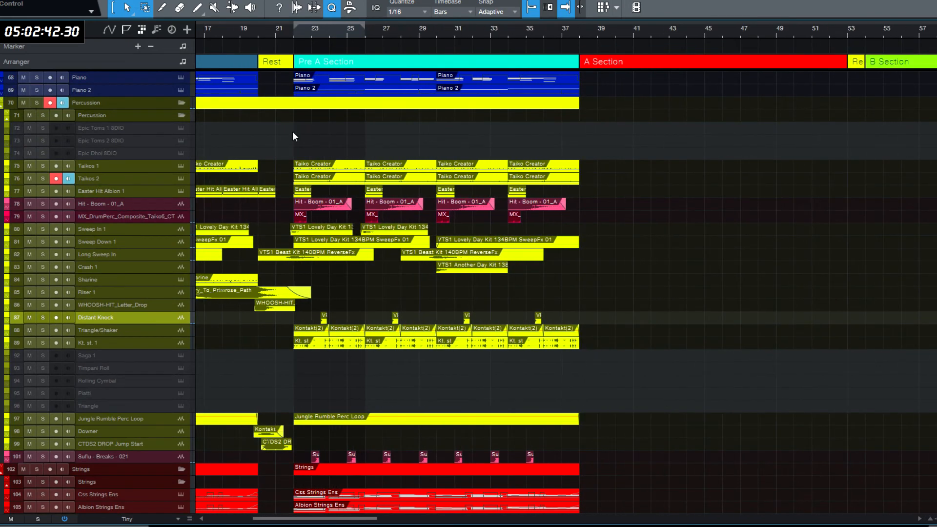
scroll(up, 3)
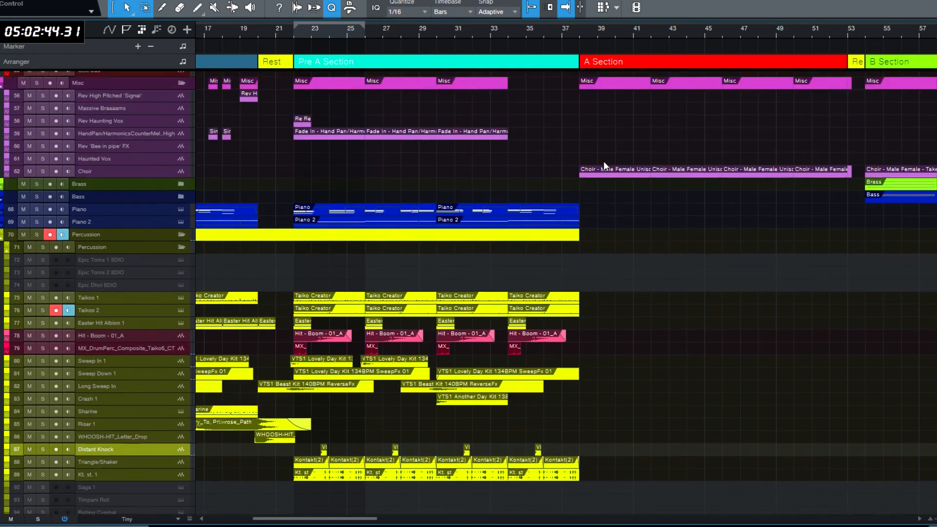
scroll(up, 3)
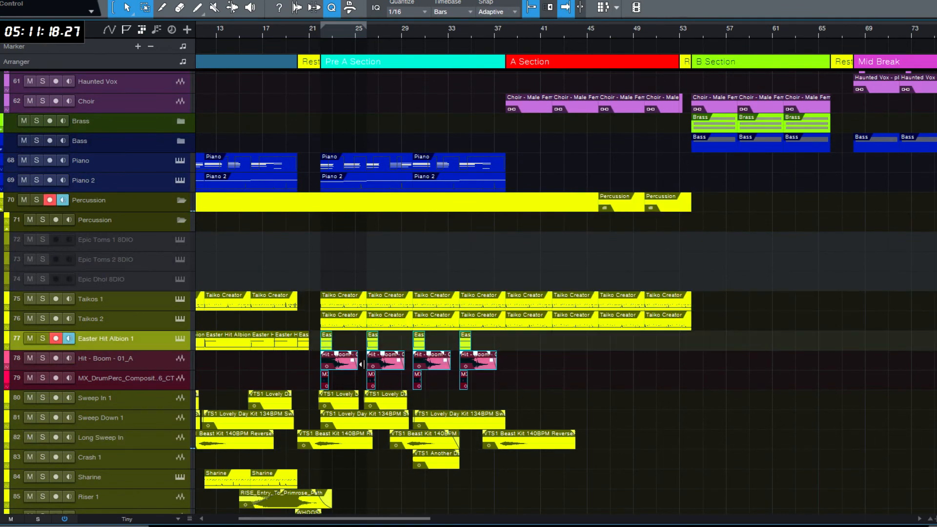
Step: Edit the last notes of the Epic Dhol pattern in the A Section piano roll
scroll(down, 3)
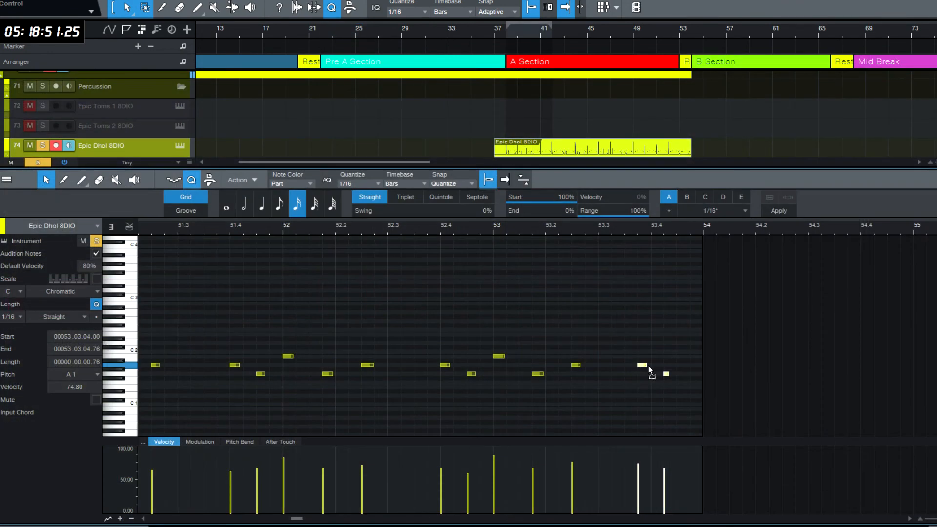
click(519, 423)
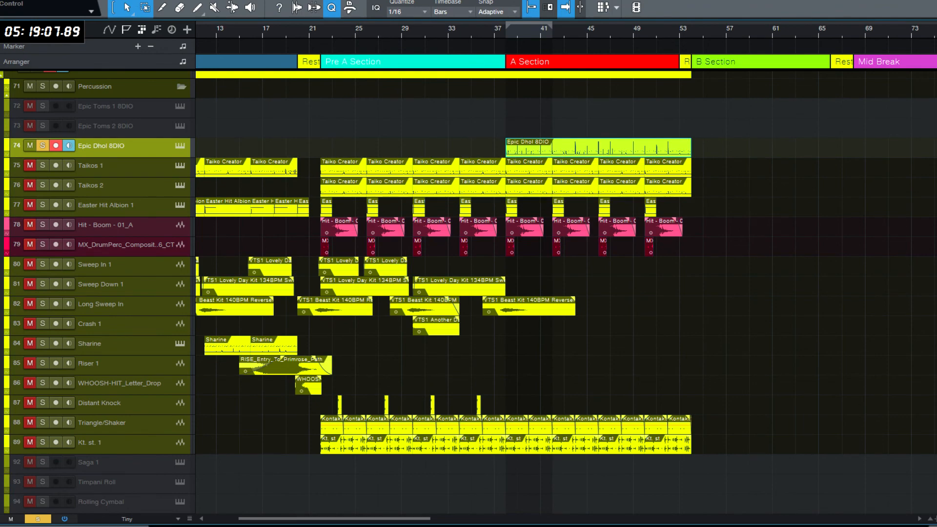
Step: Scroll through the arrangement to review the perc loop and string tracks
scroll(up, 3)
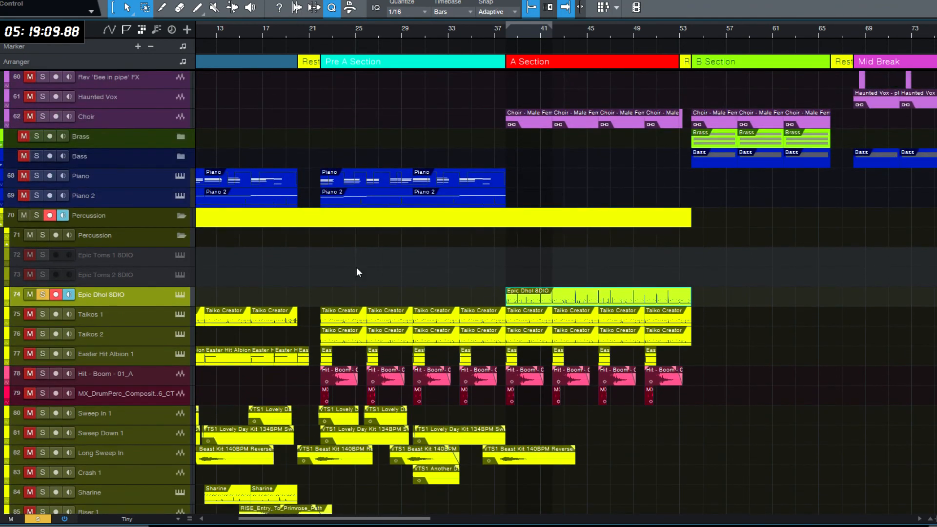
scroll(down, 3)
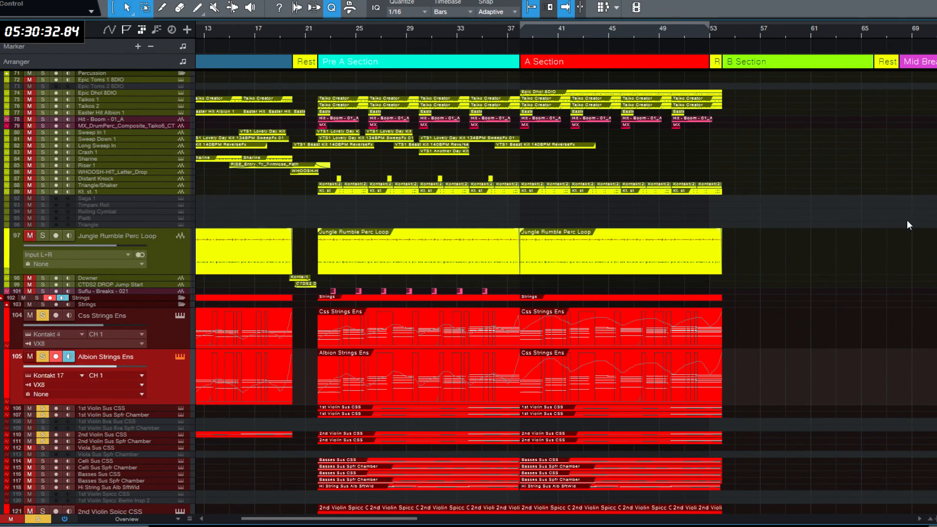
scroll(down, 3)
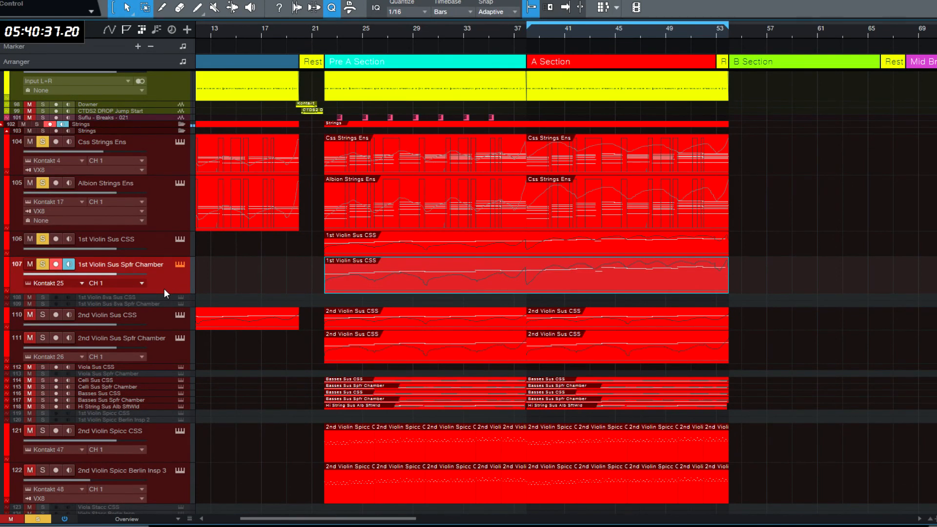
mouse_move(172, 329)
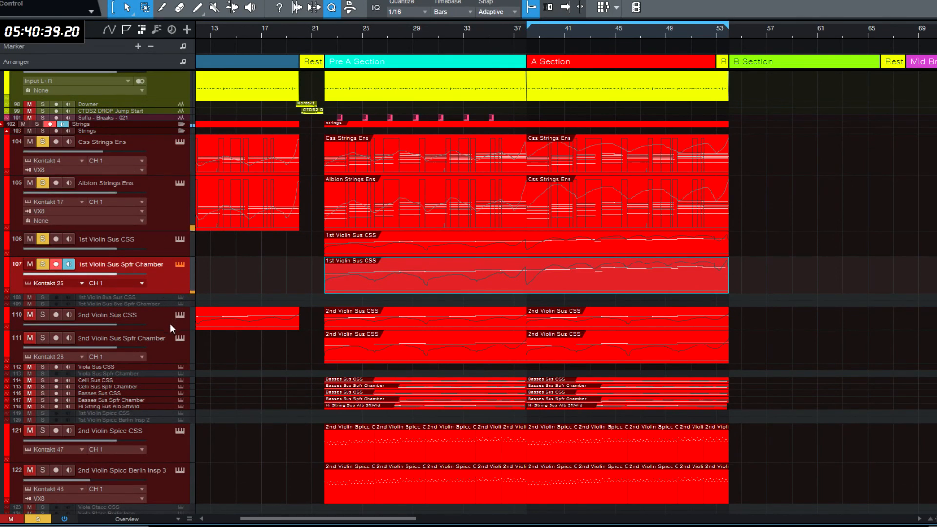